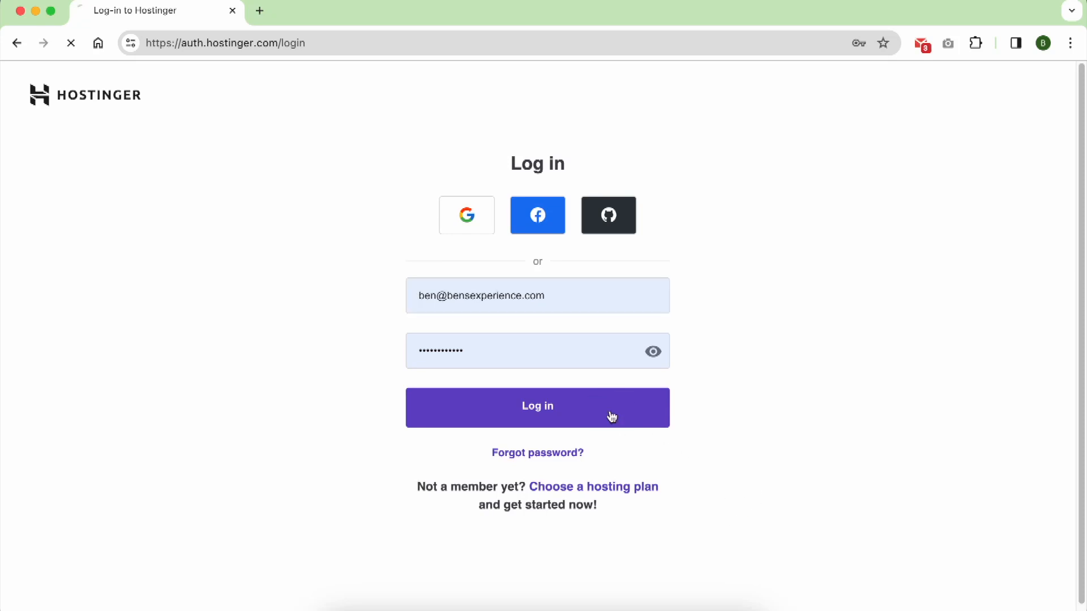
- Log in and land on the hPanel dashboard showing the Premium Web Hosting plan
click(536, 408)
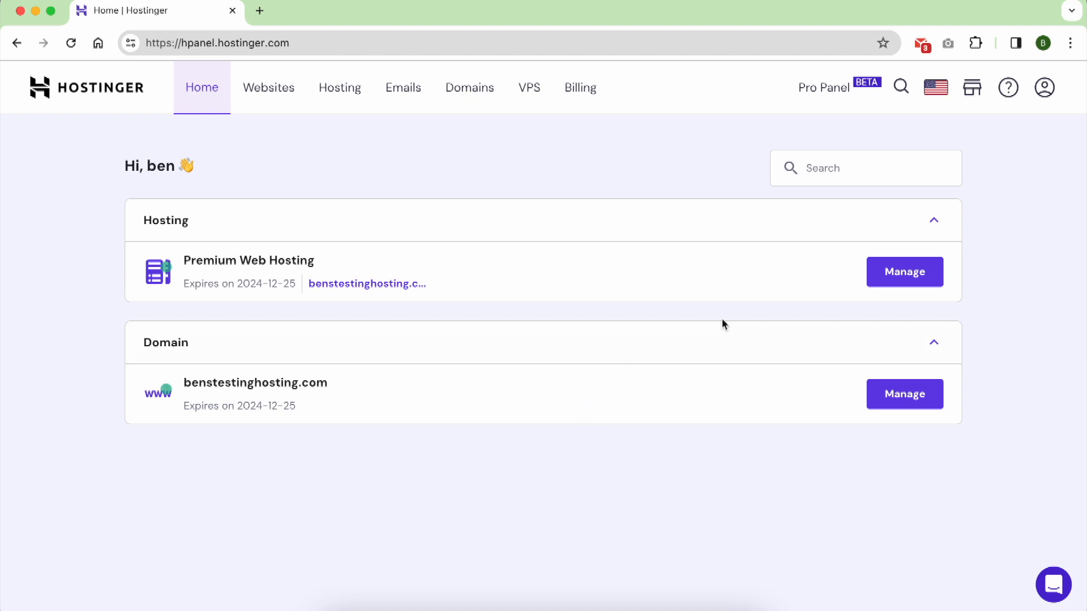
click(904, 271)
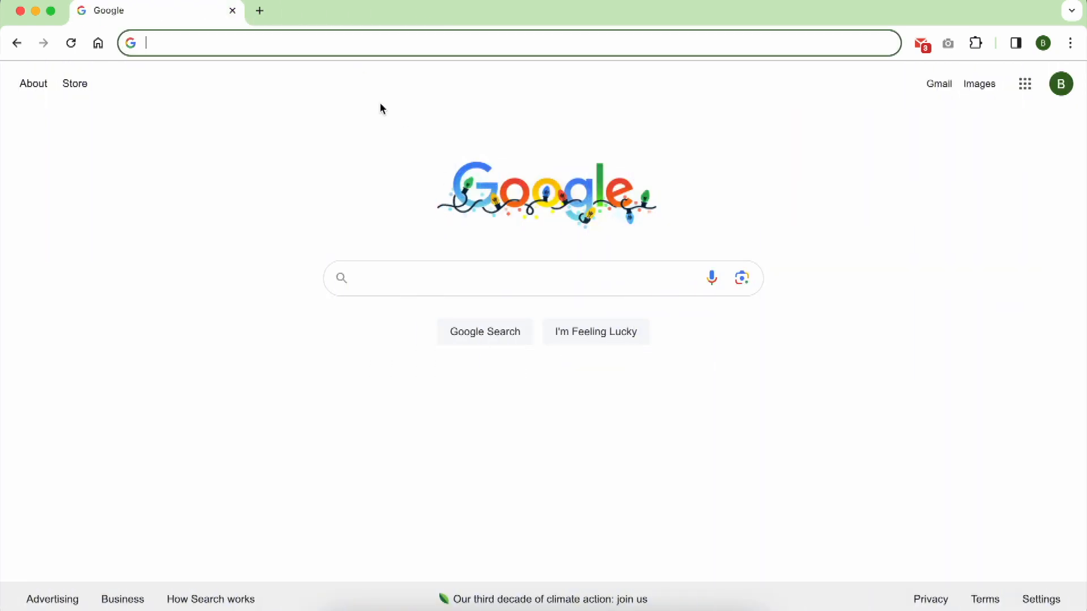
- Go to bensexperience.com/hostinger to reach the WordPress hosting plans page
text(bense)
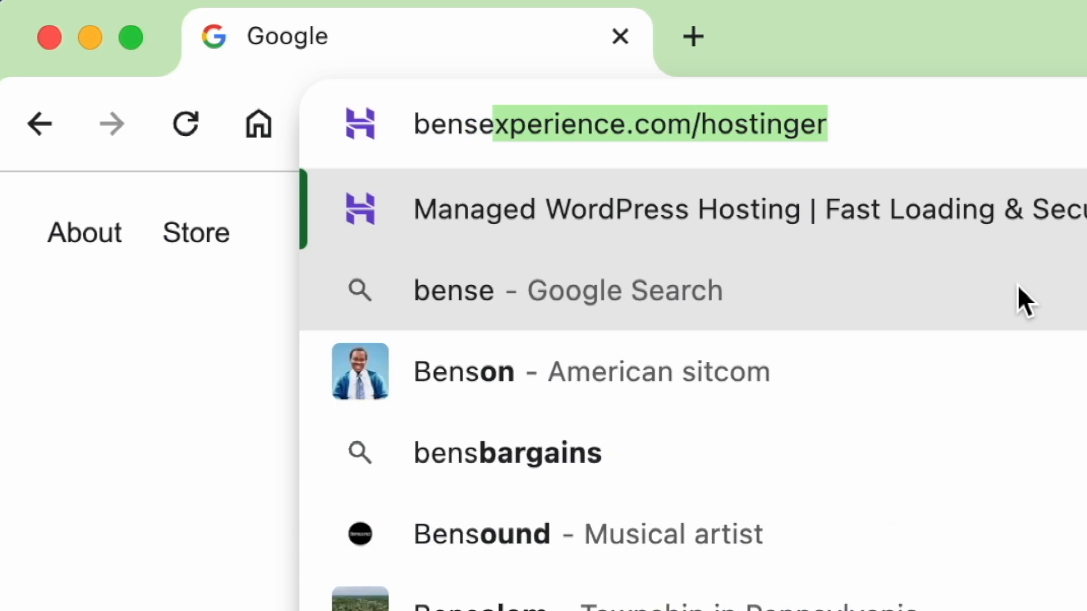
text(xperience)
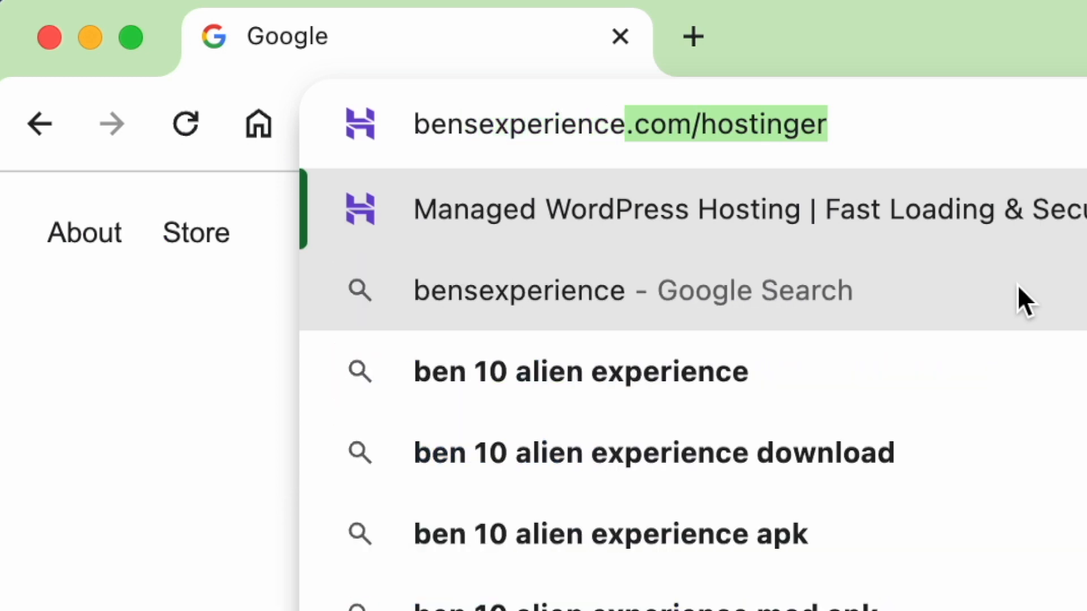
text(ho)
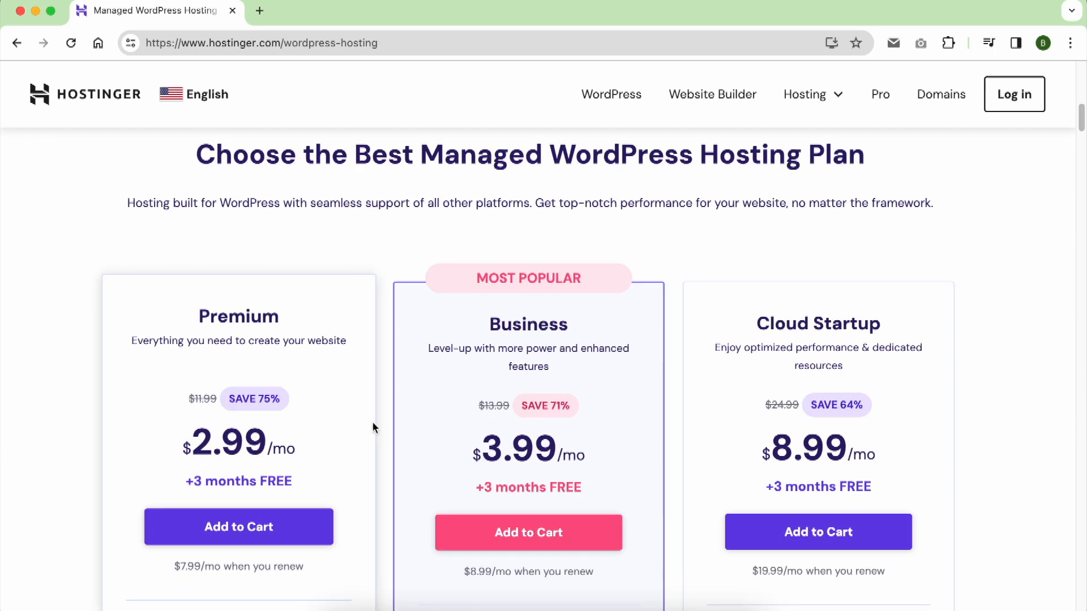
scroll(down, 3)
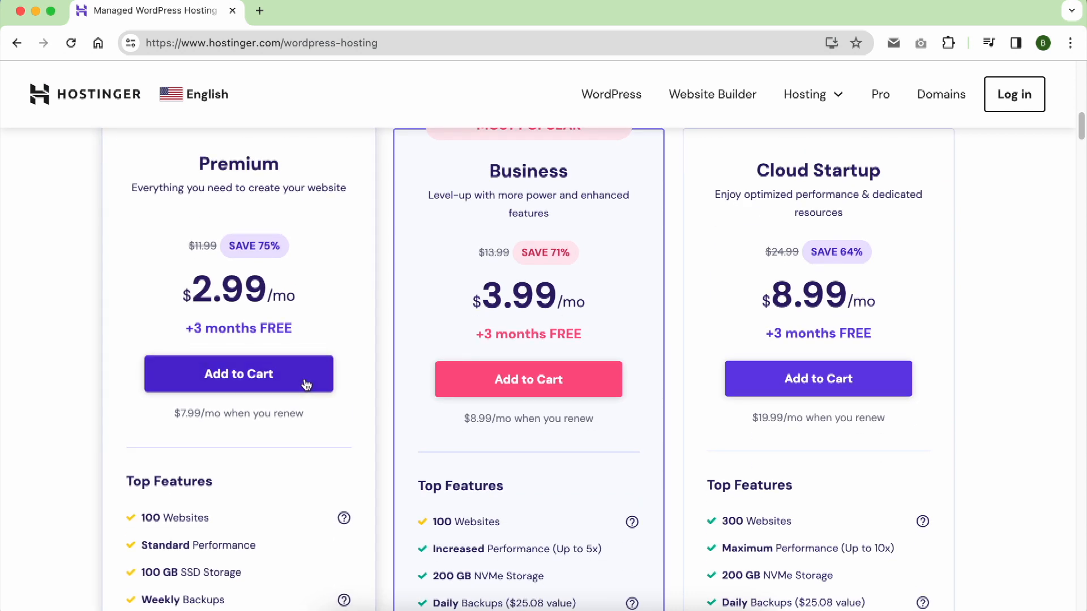
scroll(down, 3)
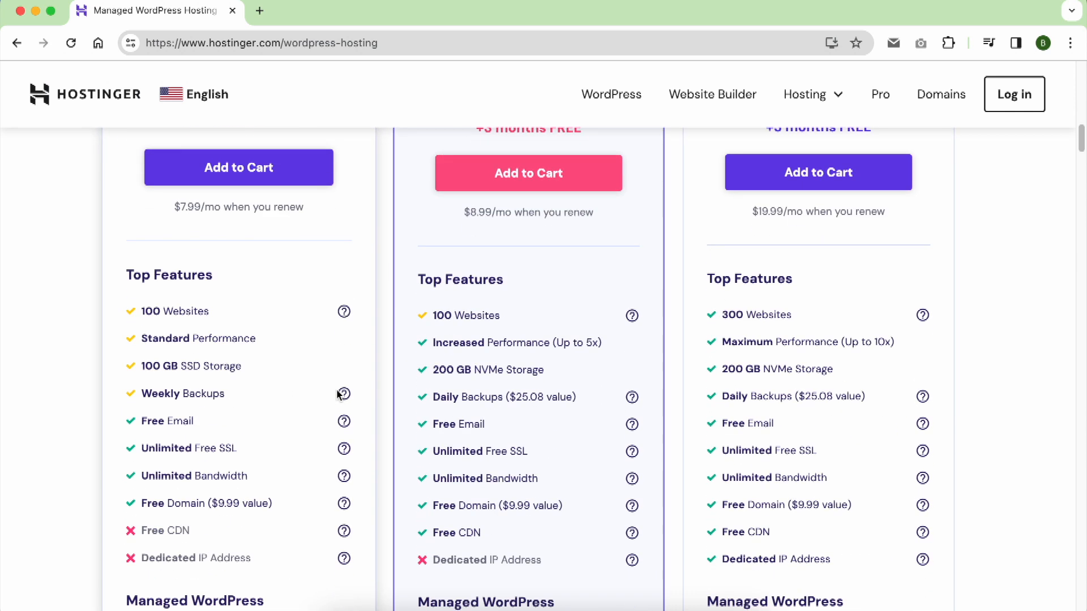
scroll(down, 3)
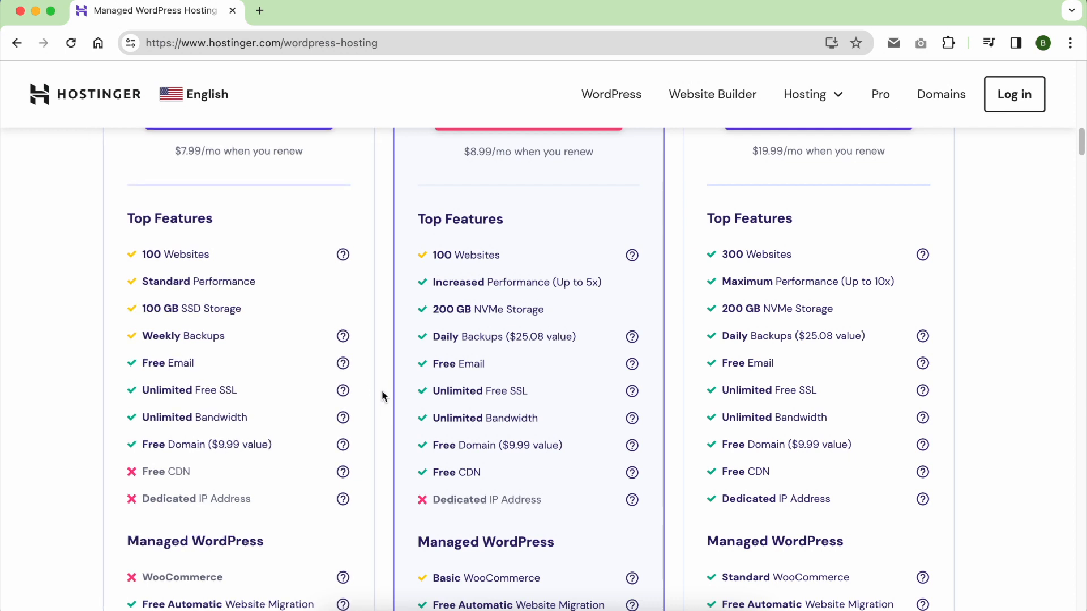
scroll(down, 3)
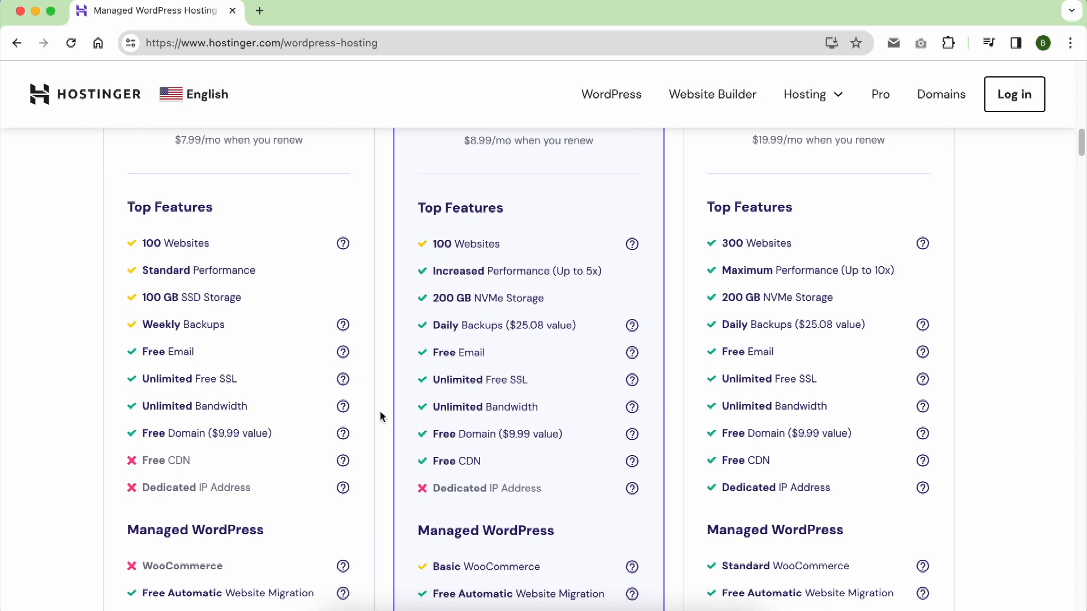
scroll(down, 3)
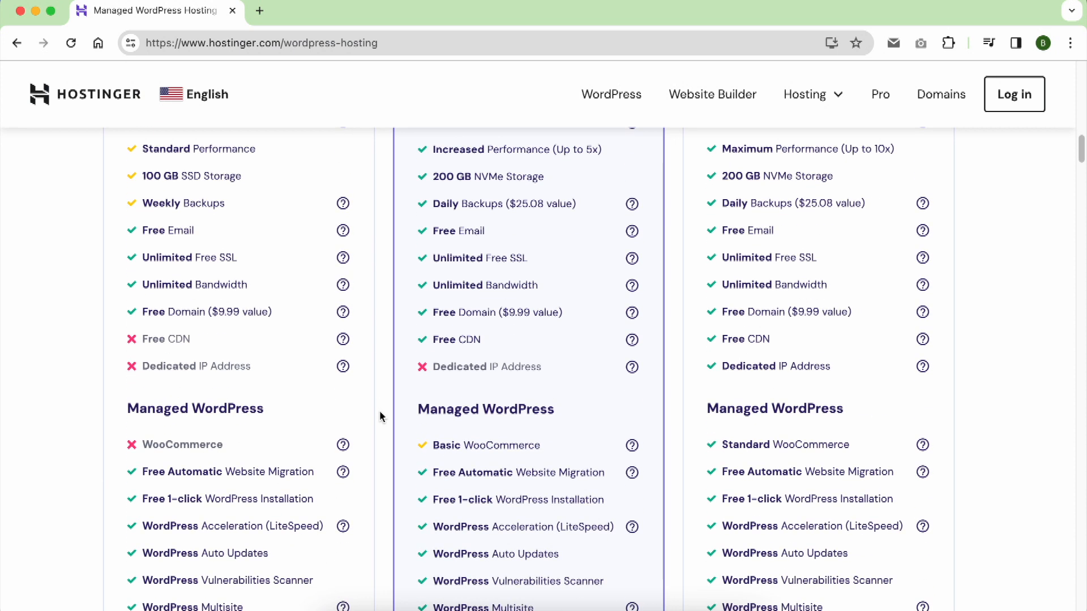
scroll(down, 3)
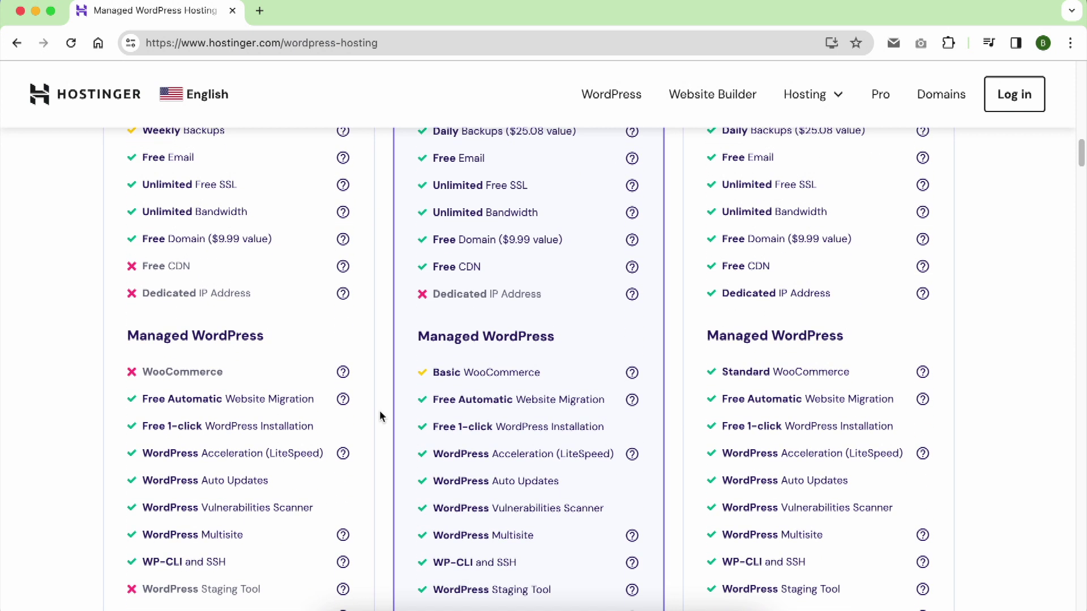
scroll(down, 3)
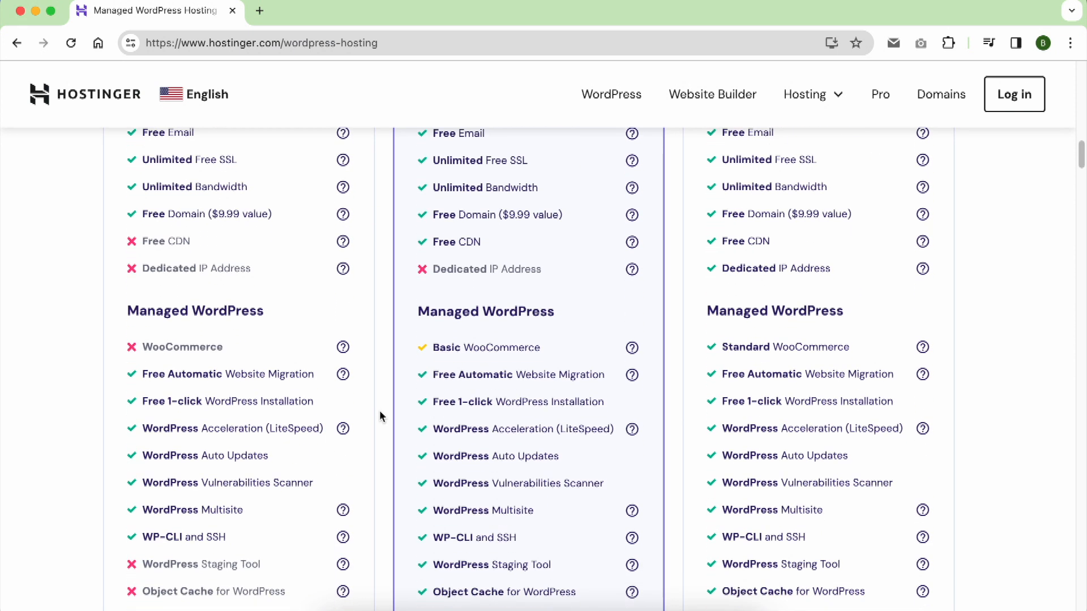
scroll(down, 3)
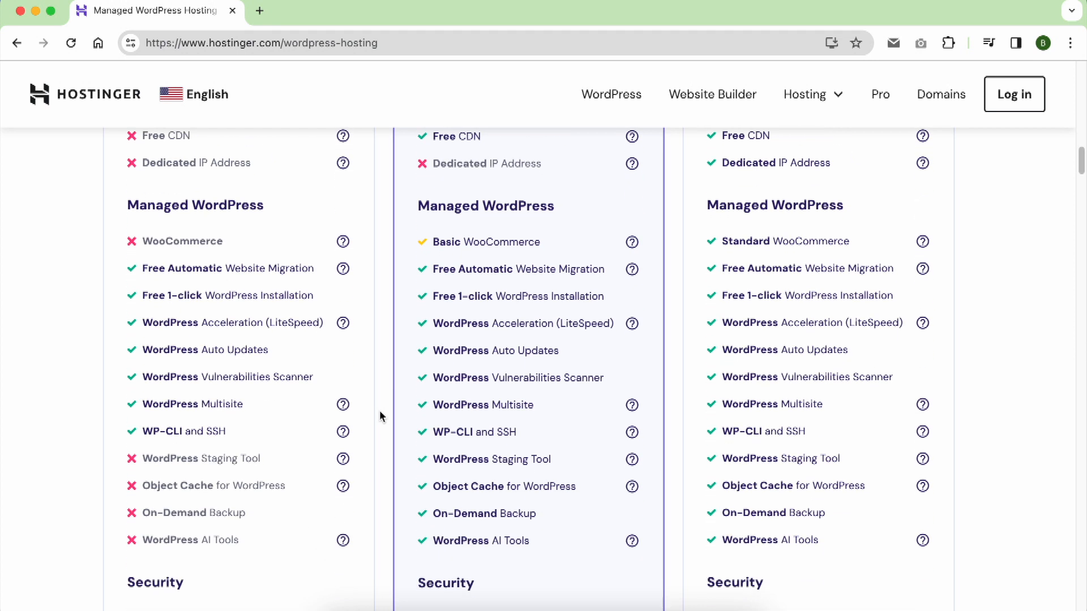
scroll(down, 3)
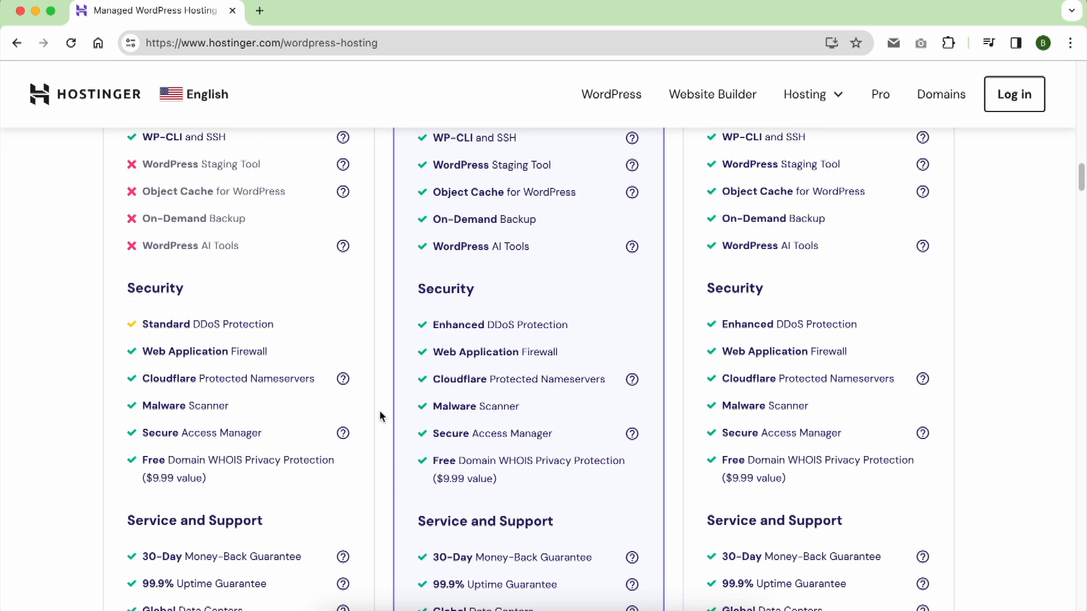
scroll(down, 3)
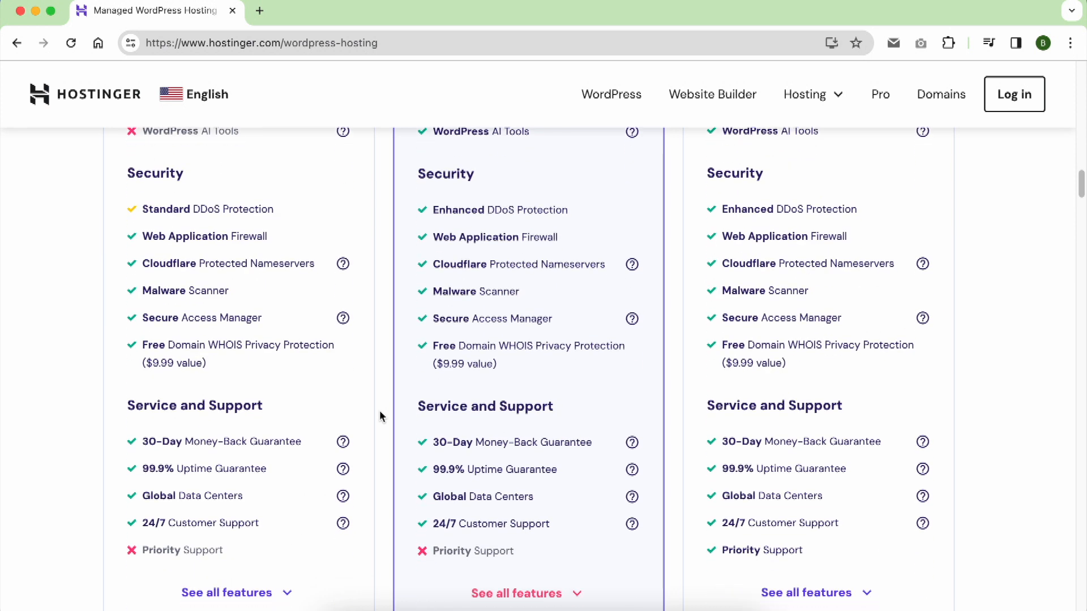
scroll(down, 3)
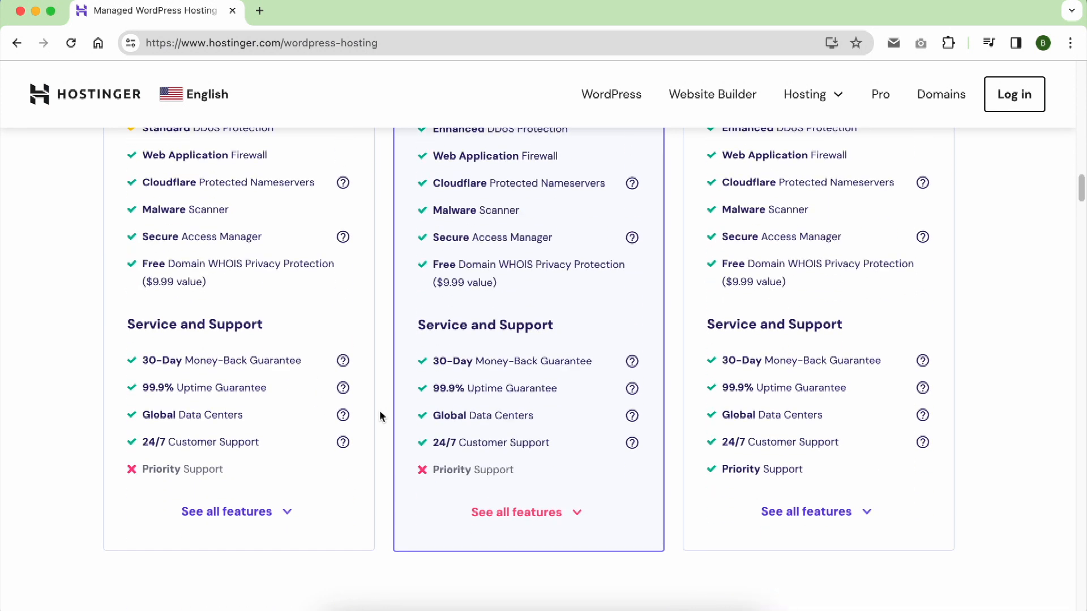
scroll(down, 3)
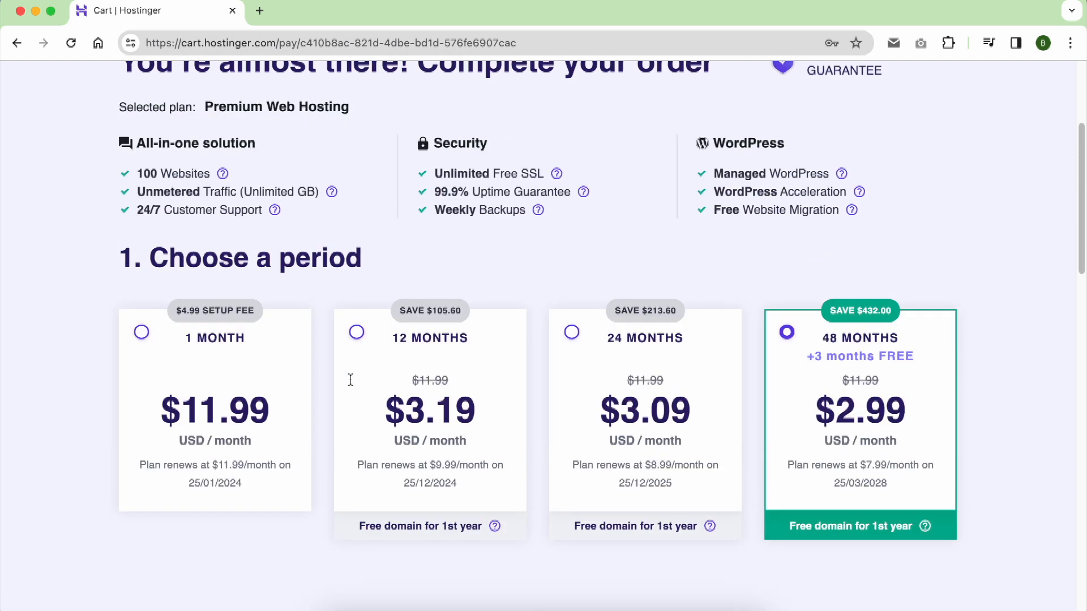
mouse_move(406, 350)
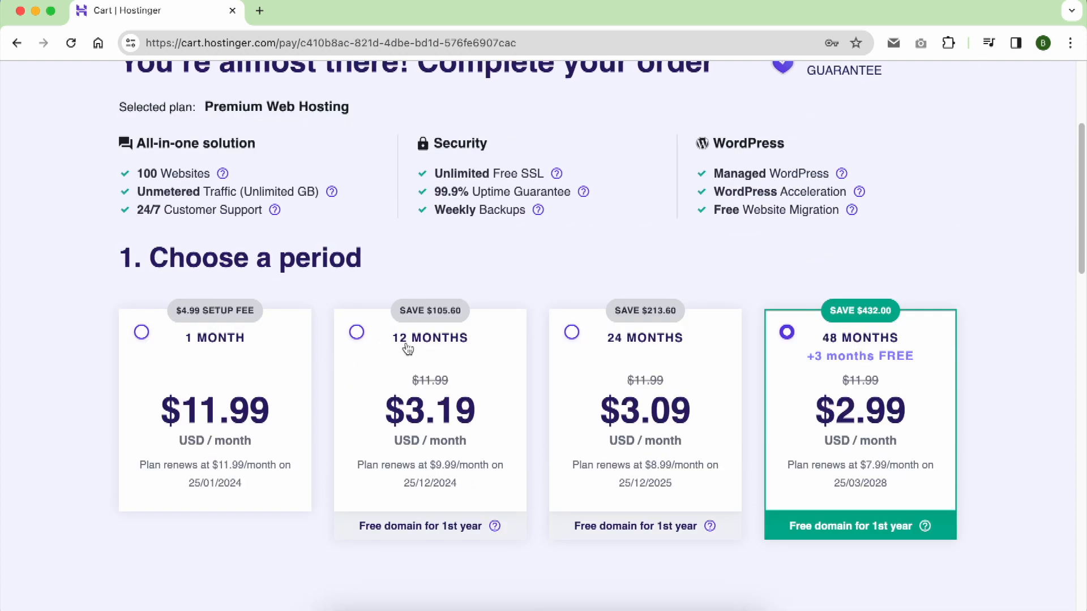
- Choose the 12-month period at $3.19/month, totalling $38.28, and reach account creation
click(356, 333)
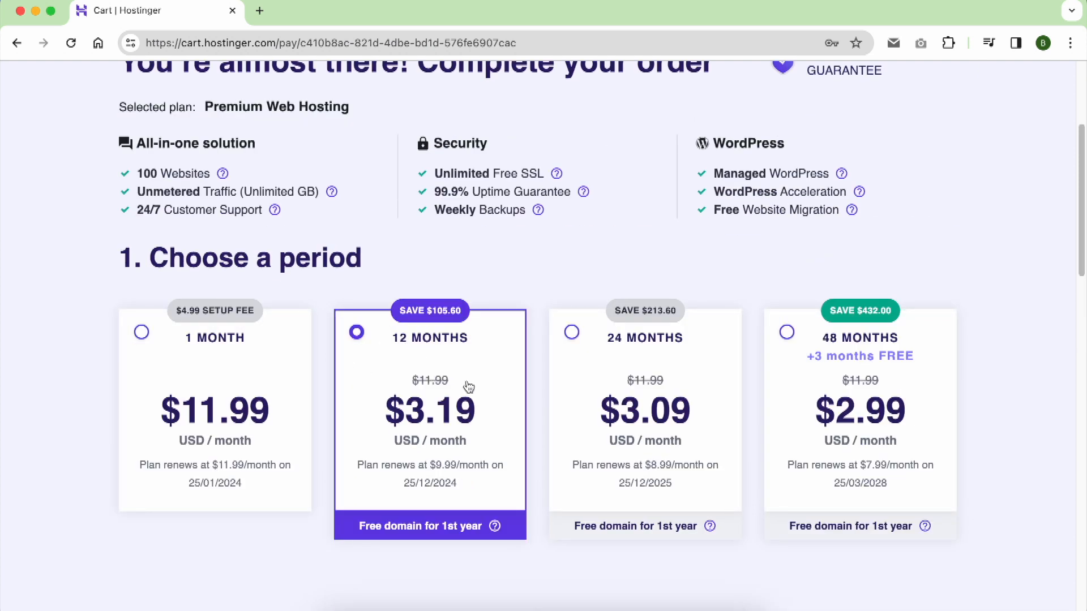
scroll(down, 3)
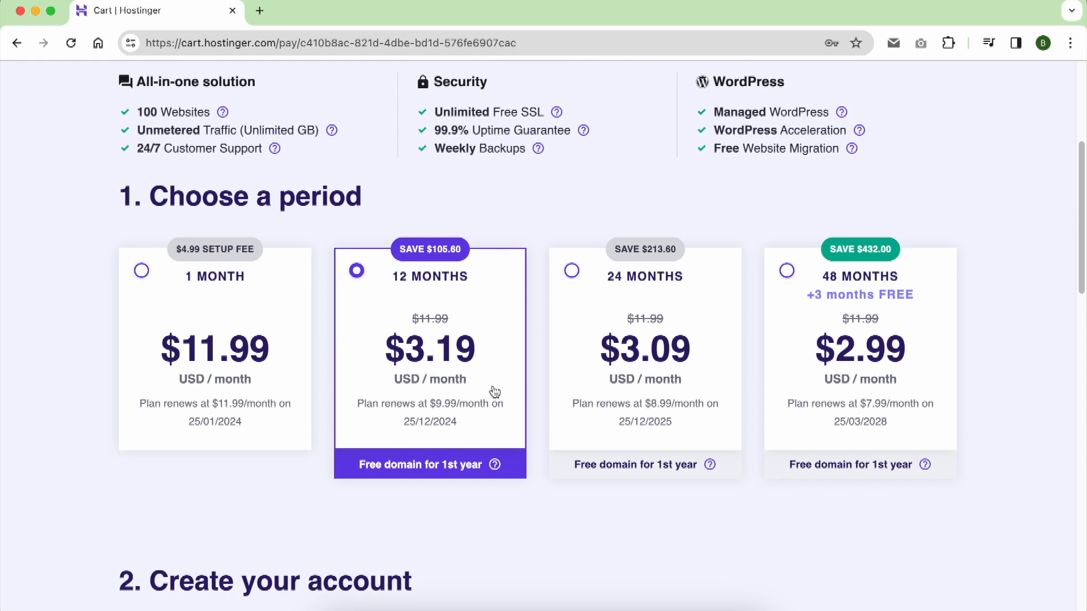
scroll(down, 3)
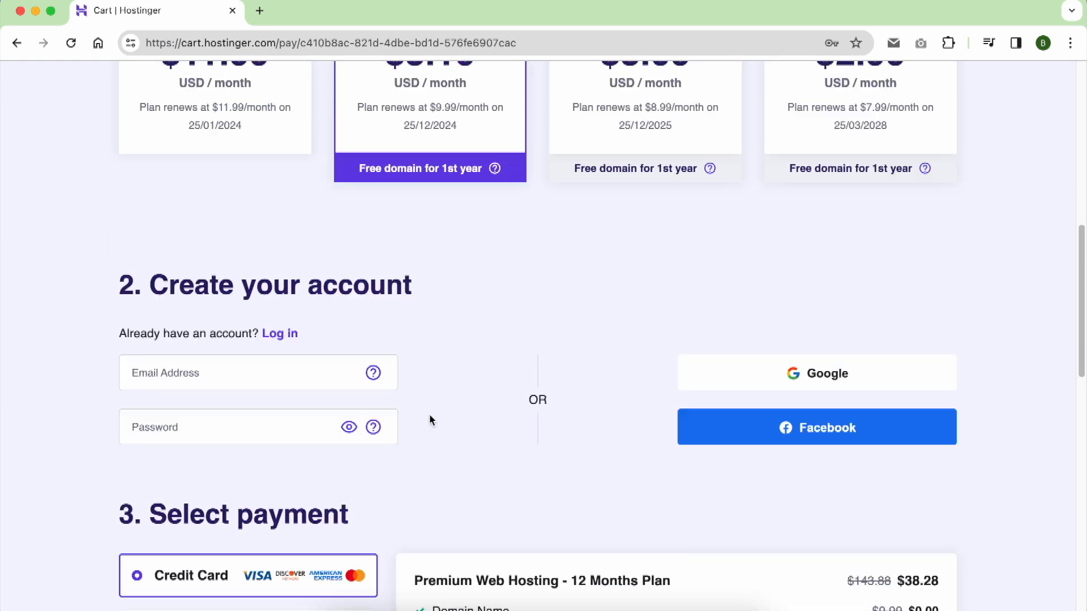
- Fill the Create your account section with an email address and password
scroll(down, 3)
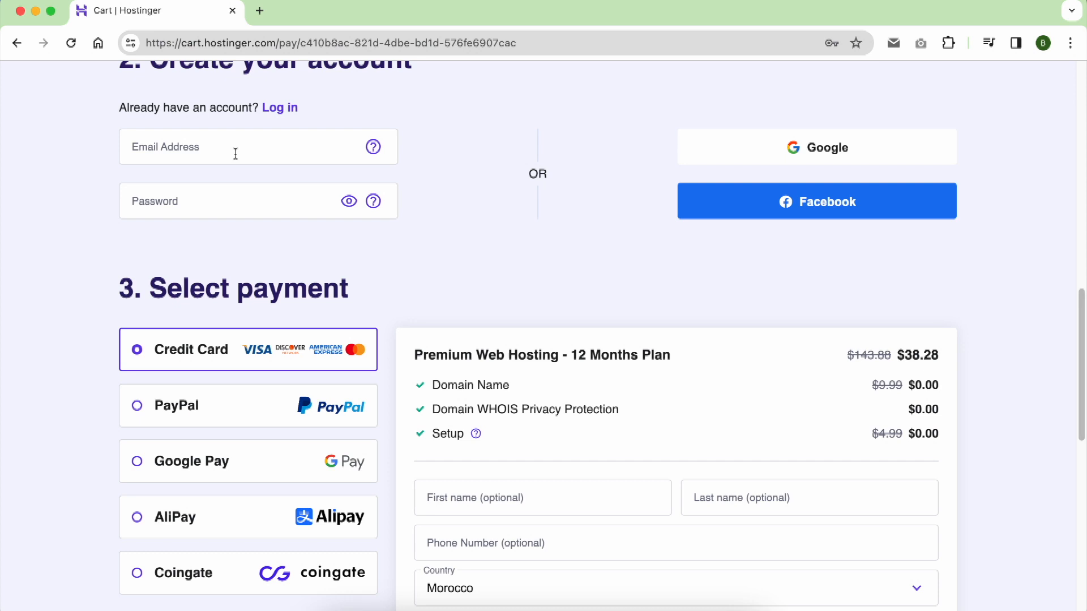
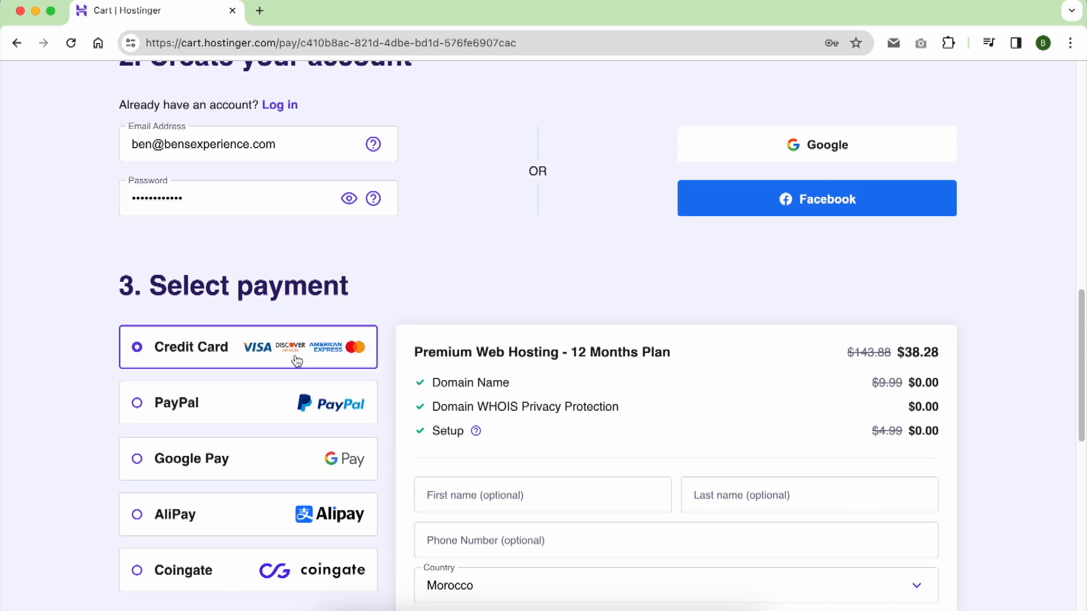
- Review the $38.28 total and submit the secure card payment
scroll(down, 3)
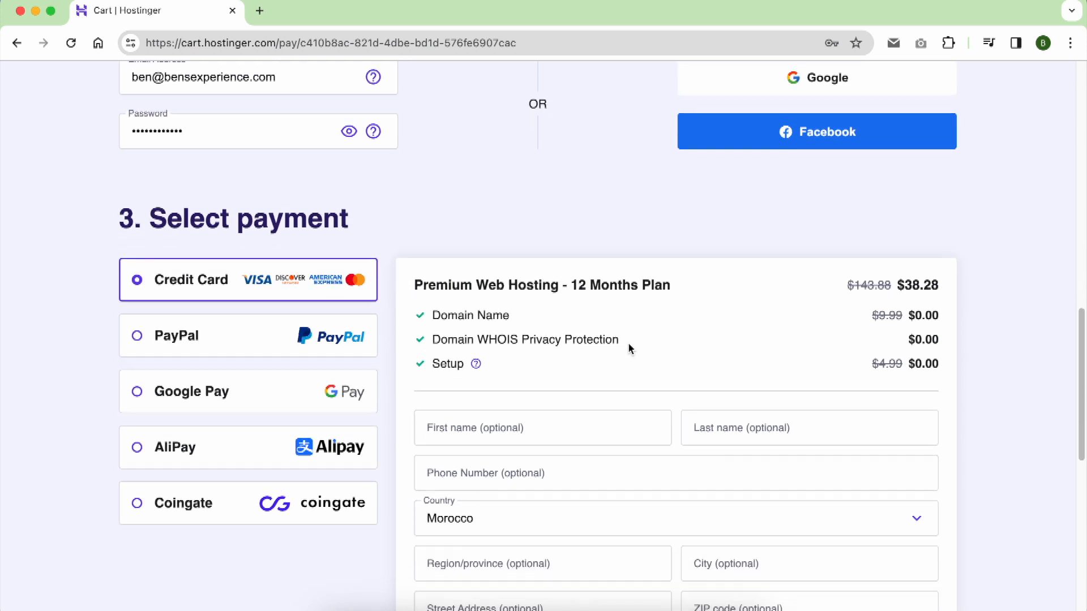
scroll(down, 3)
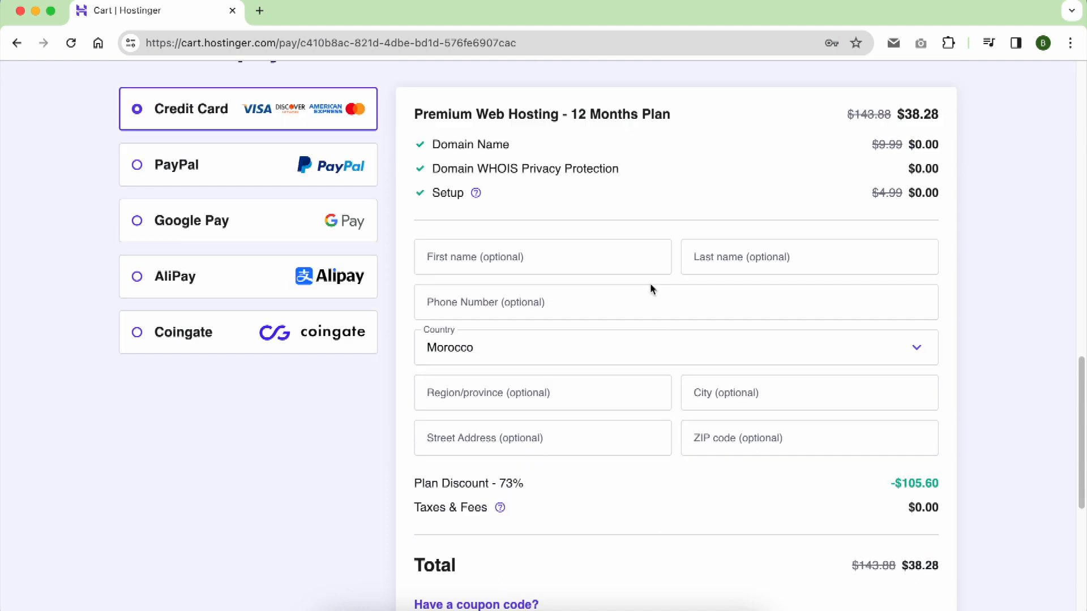
scroll(down, 3)
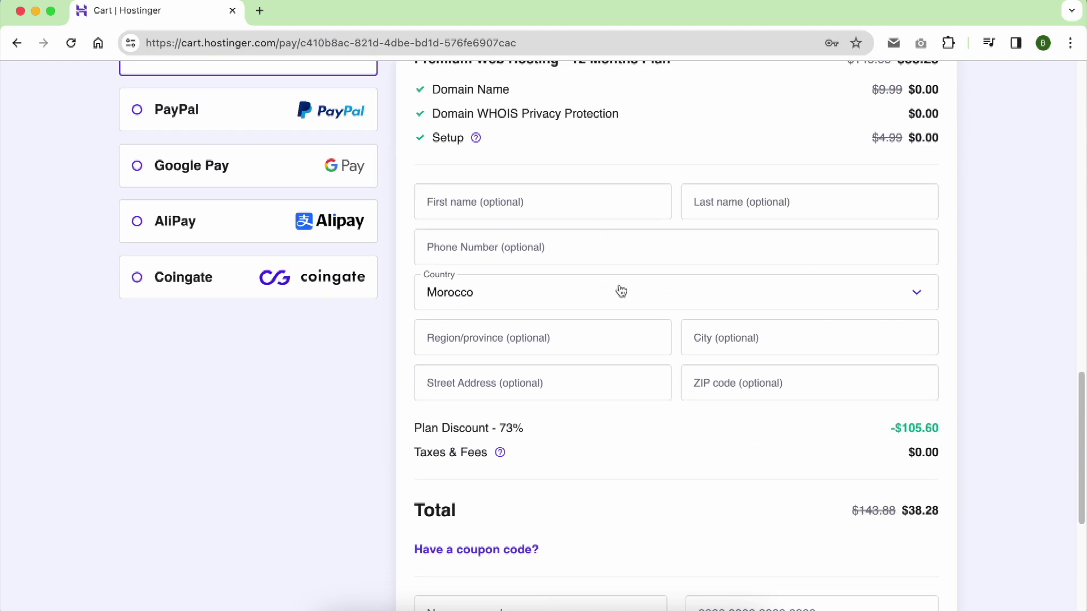
scroll(down, 3)
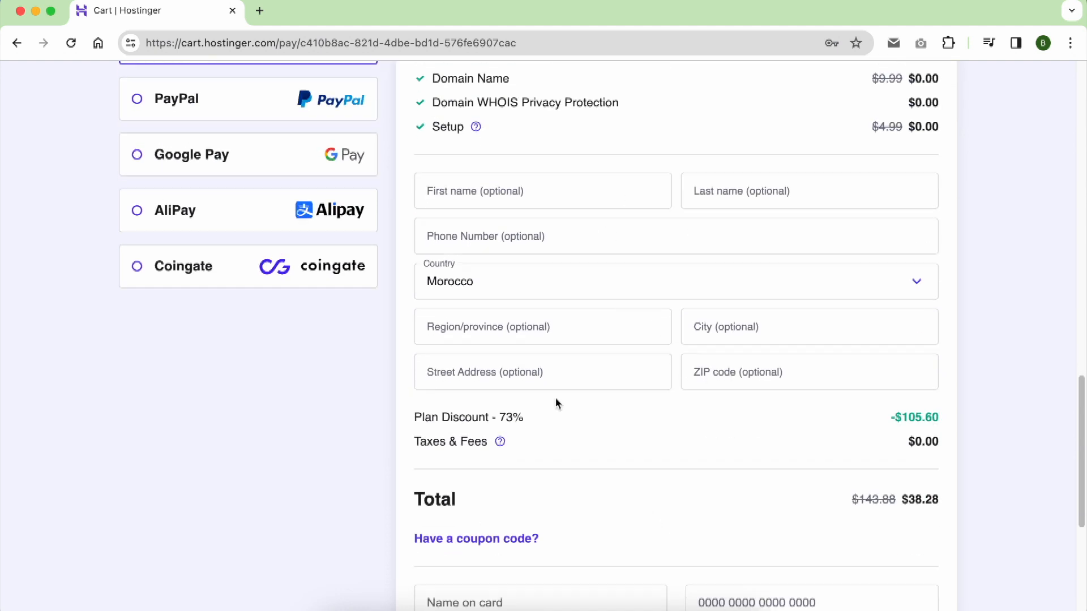
scroll(down, 3)
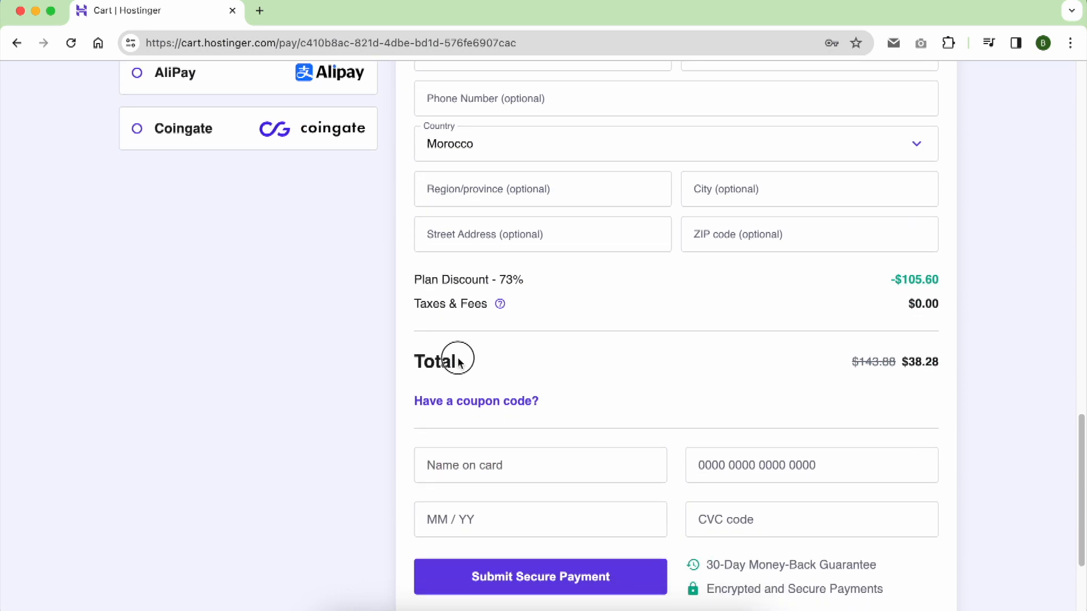
double_click(922, 362)
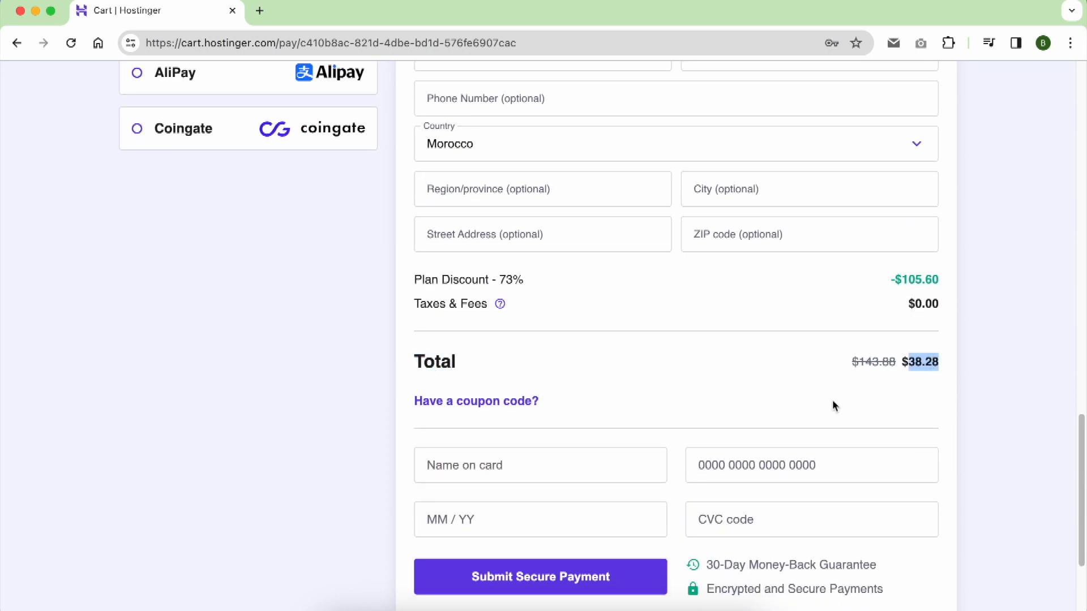
scroll(down, 3)
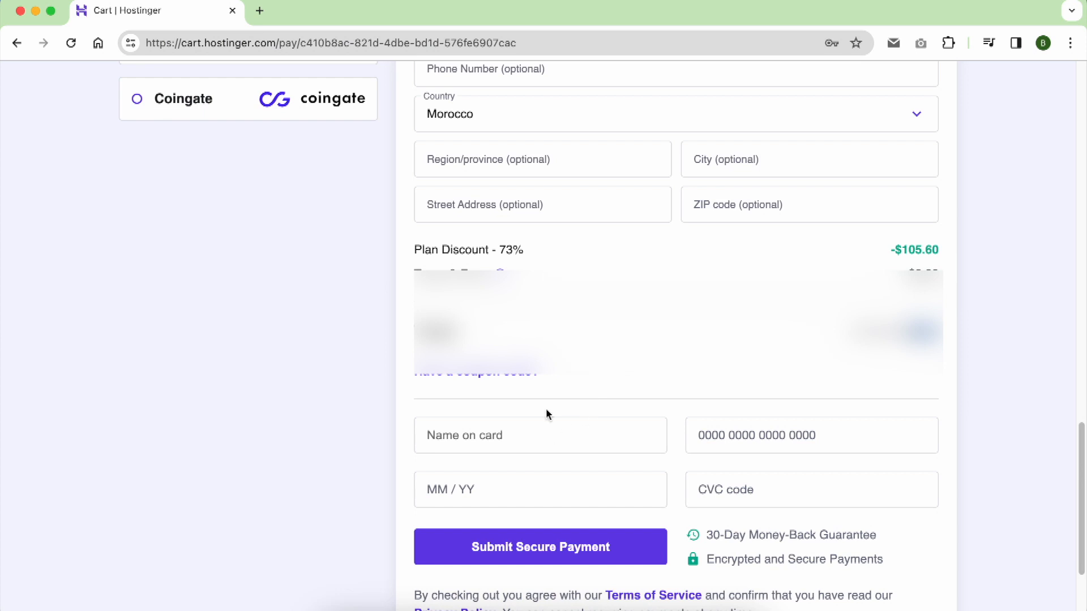
scroll(down, 3)
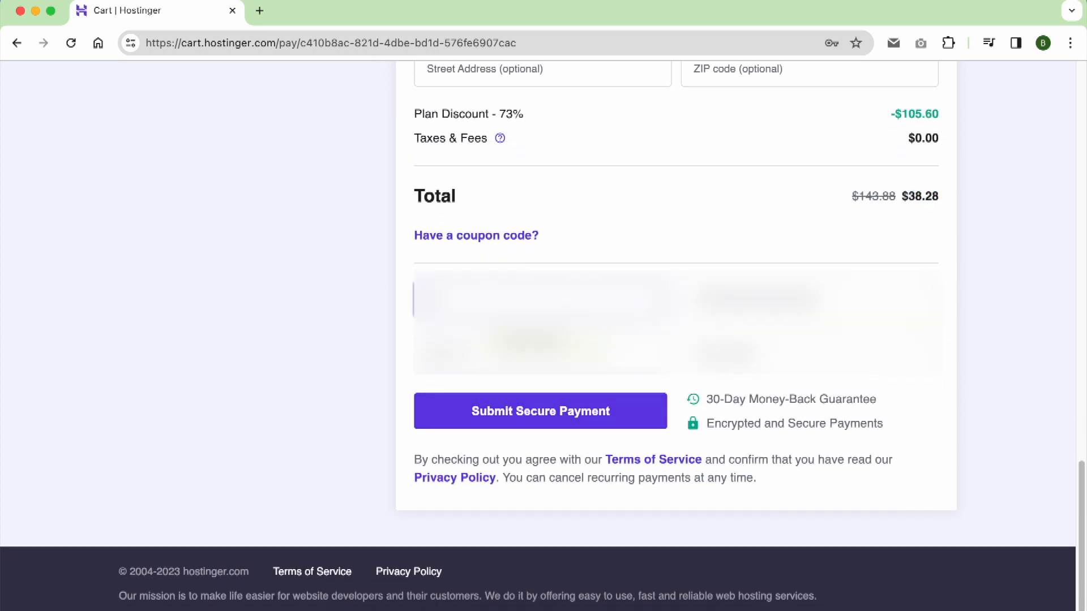
click(541, 411)
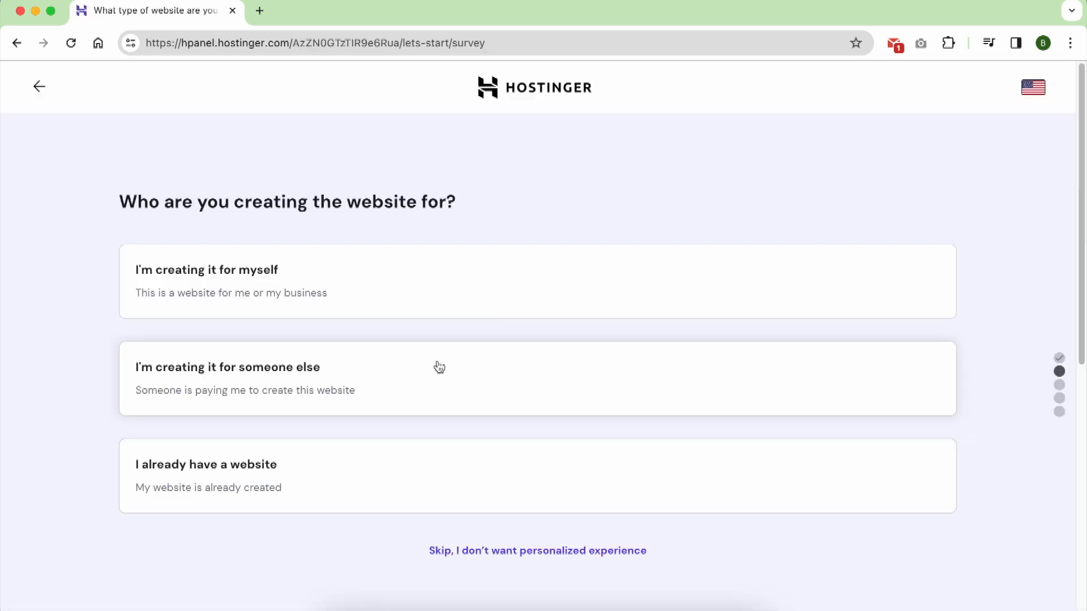
mouse_move(519, 557)
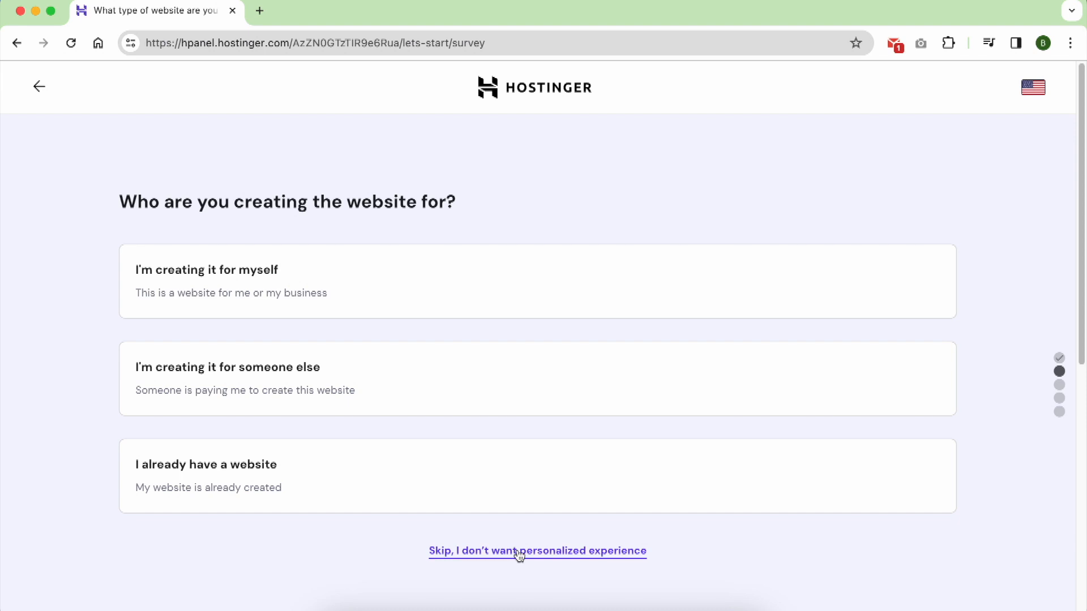
- Skip personalization and create an empty website, reaching the Name Your Website step
click(518, 551)
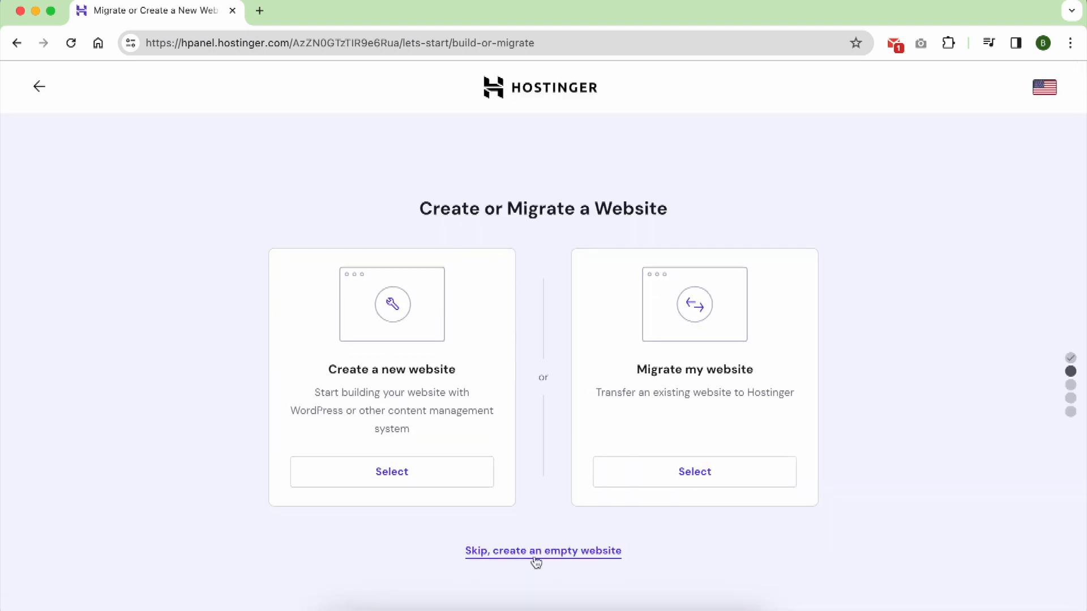
mouse_move(535, 564)
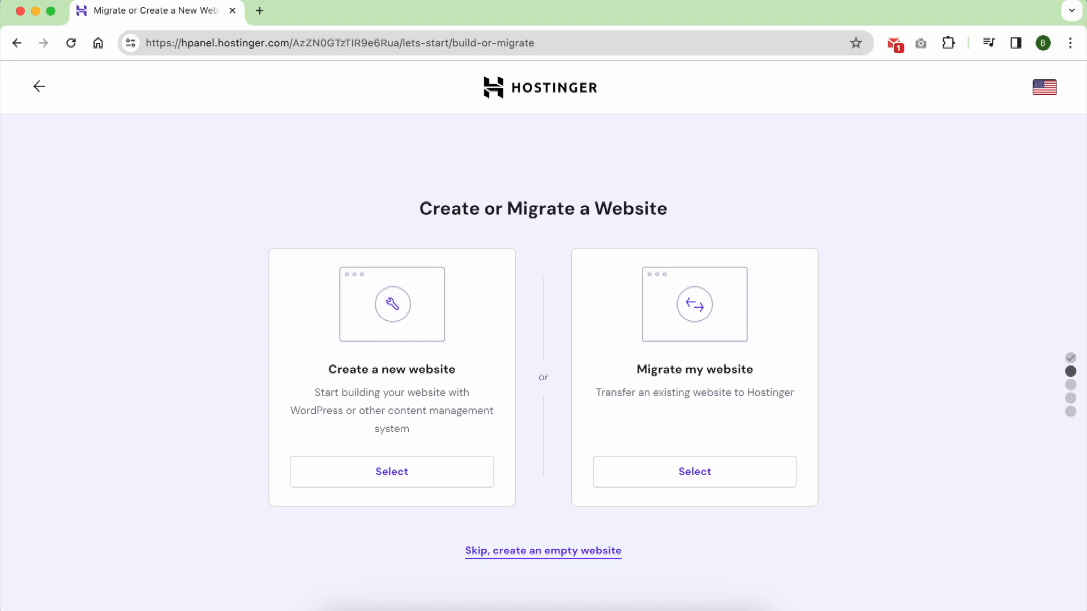
click(392, 471)
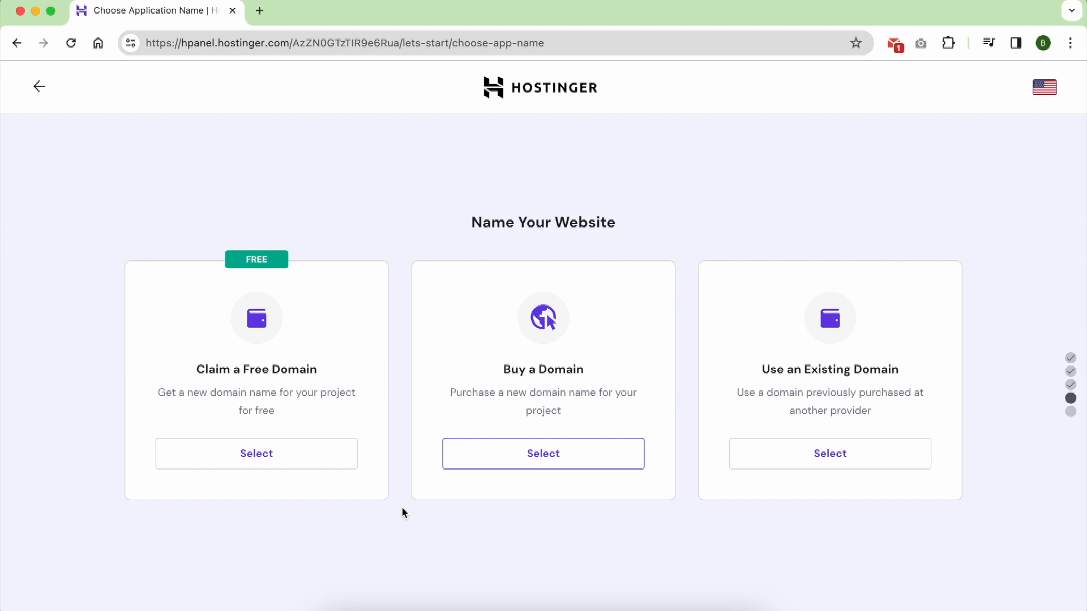
- Claim free domain benstestinghostinger.com with .com ending, confirm availability and continue
click(256, 453)
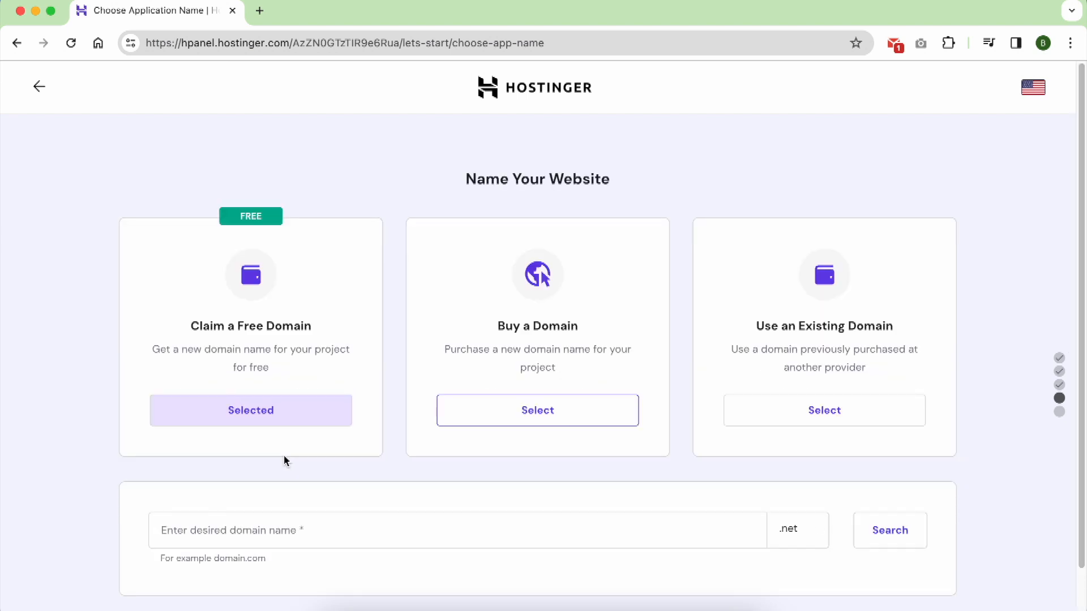
text(benstesting.com)
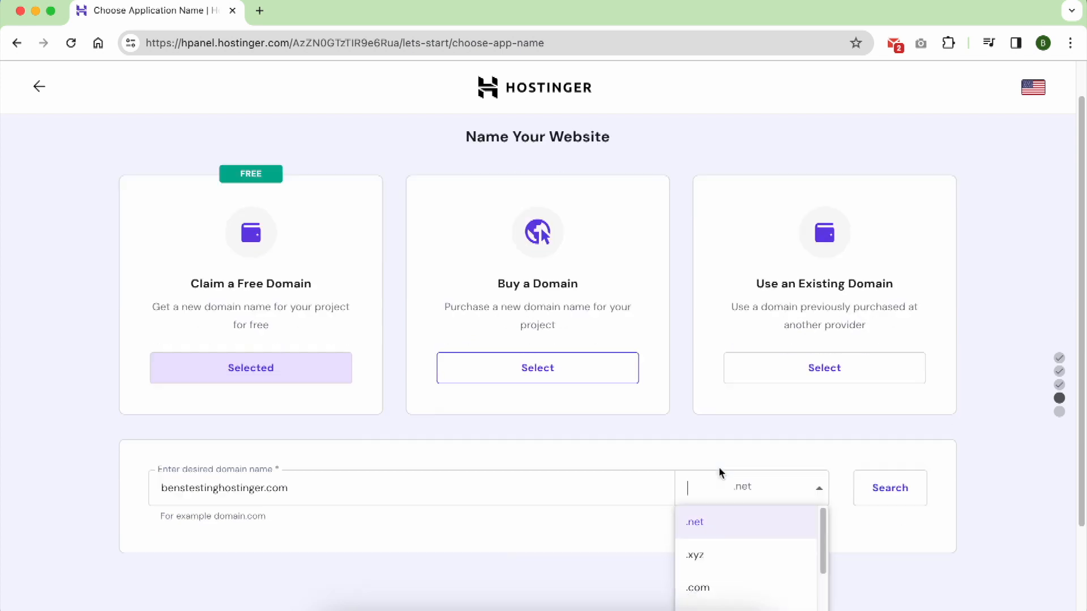
click(696, 588)
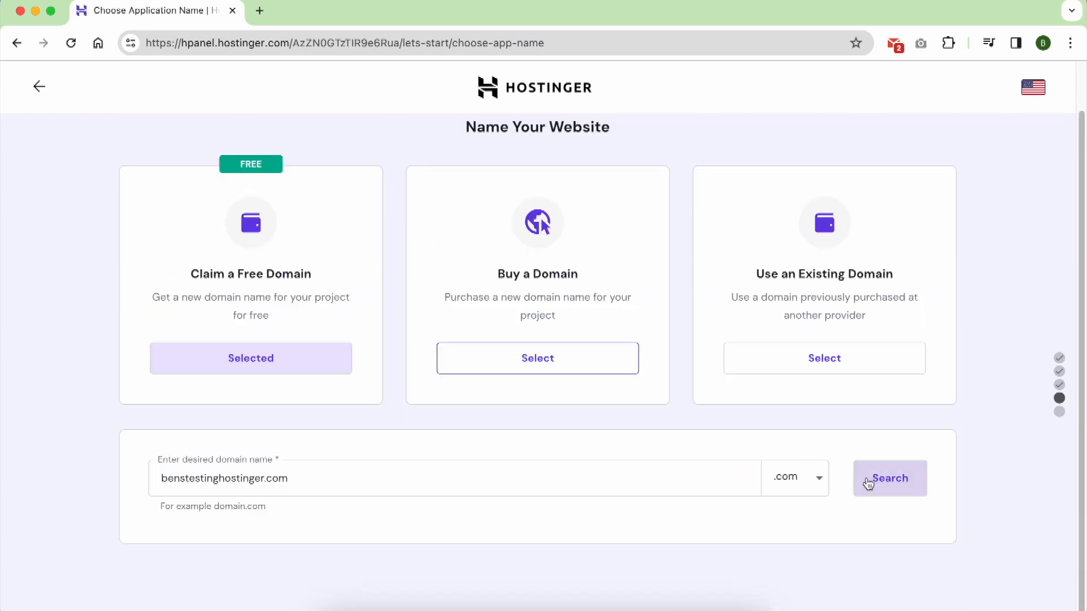
click(890, 478)
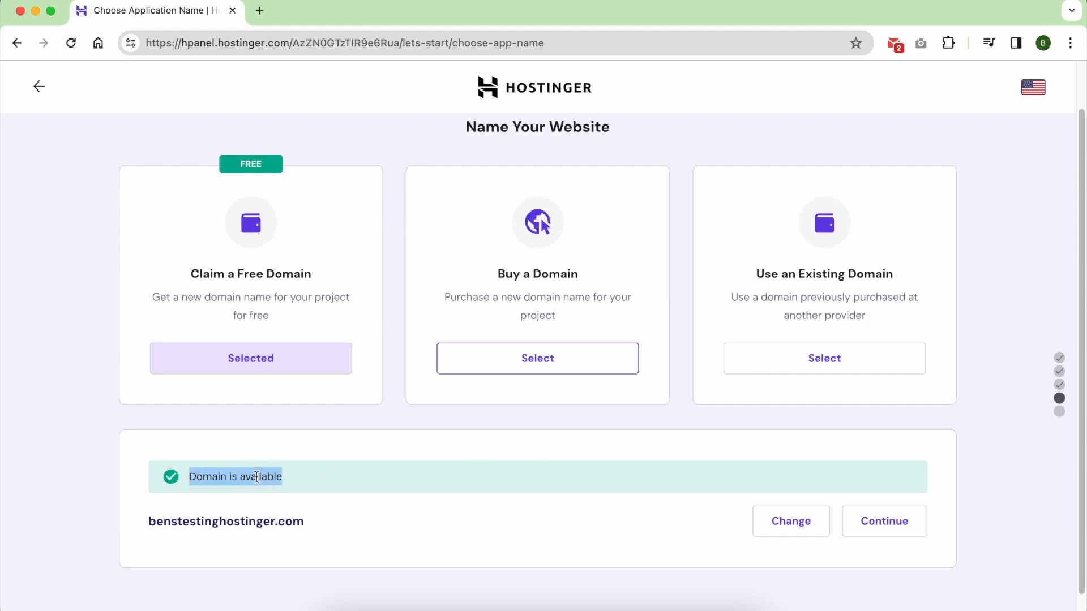
click(885, 520)
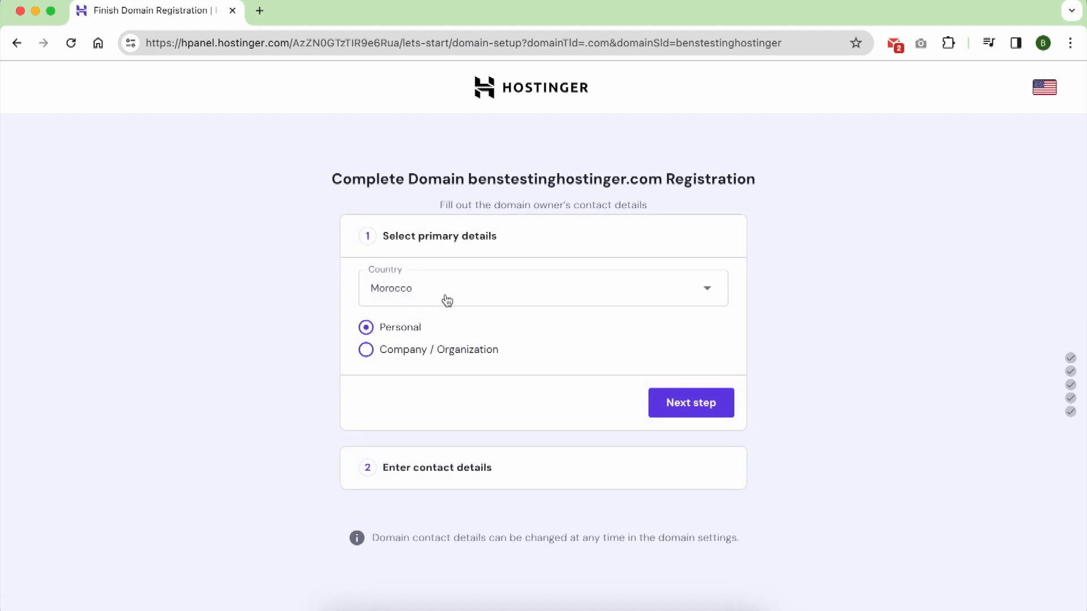
mouse_move(524, 241)
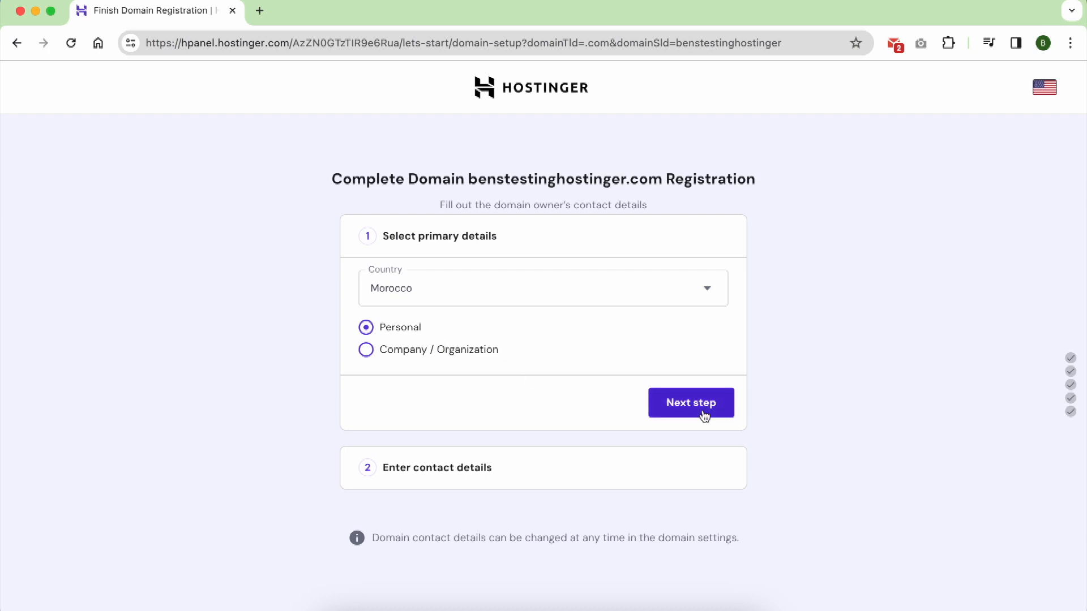
- Submit the owner contact details and finish the domain registration
click(691, 403)
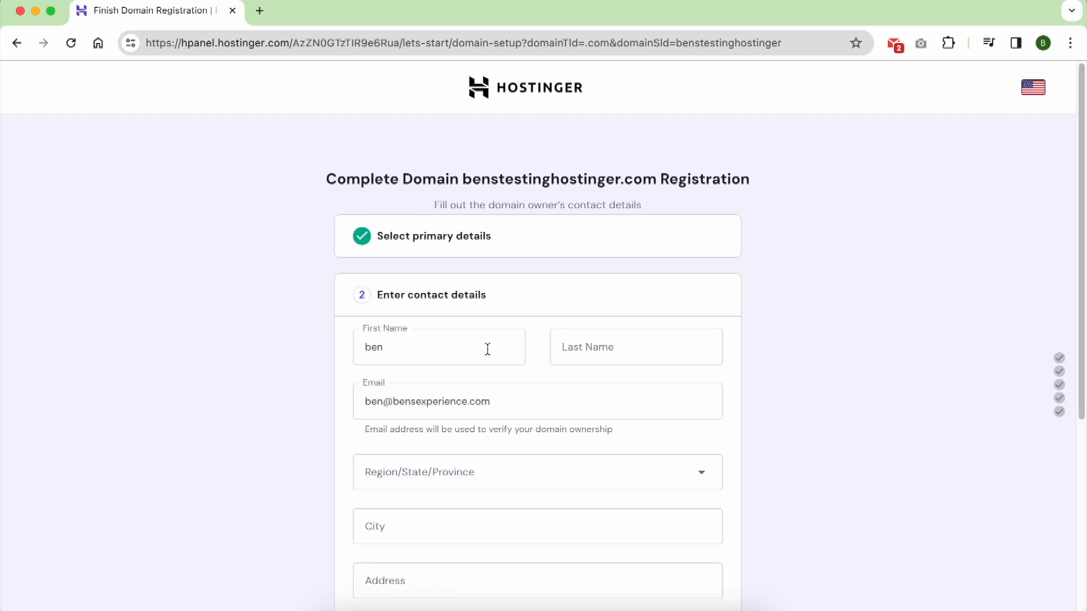
scroll(down, 3)
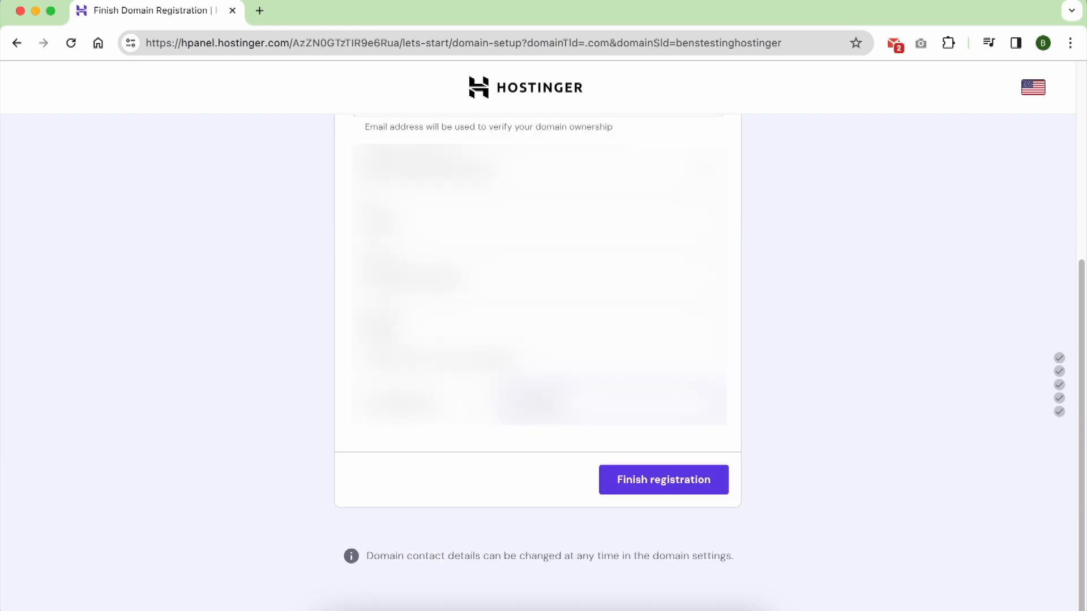
click(663, 480)
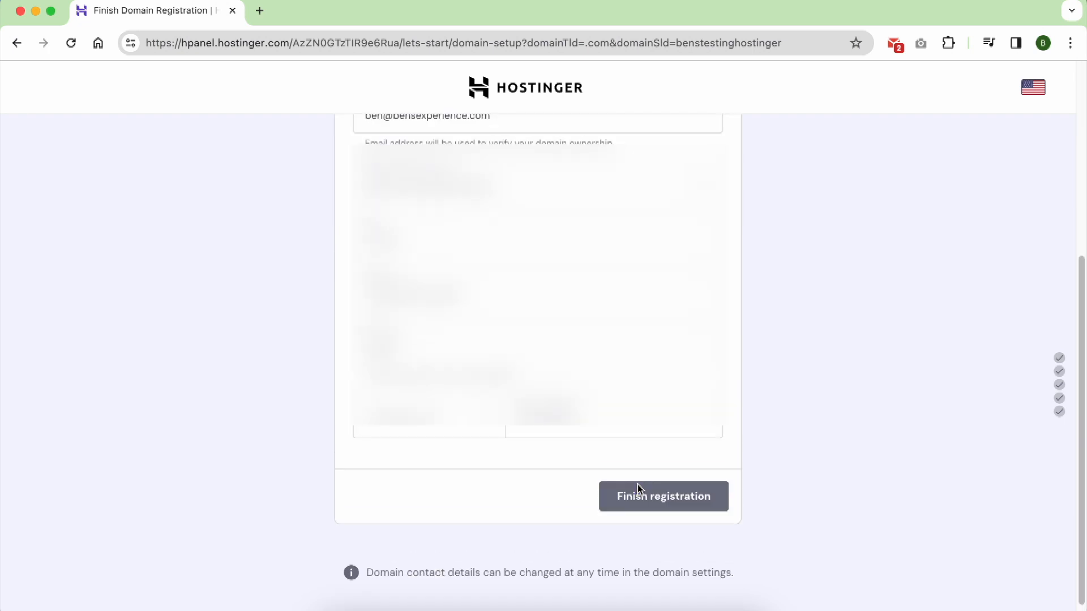
click(663, 498)
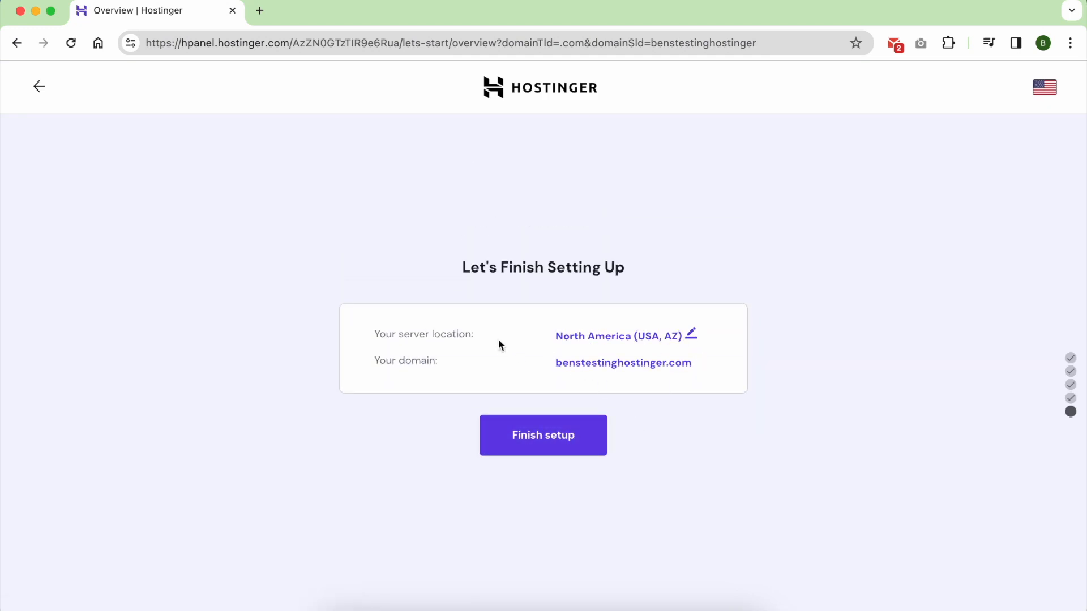
mouse_move(722, 340)
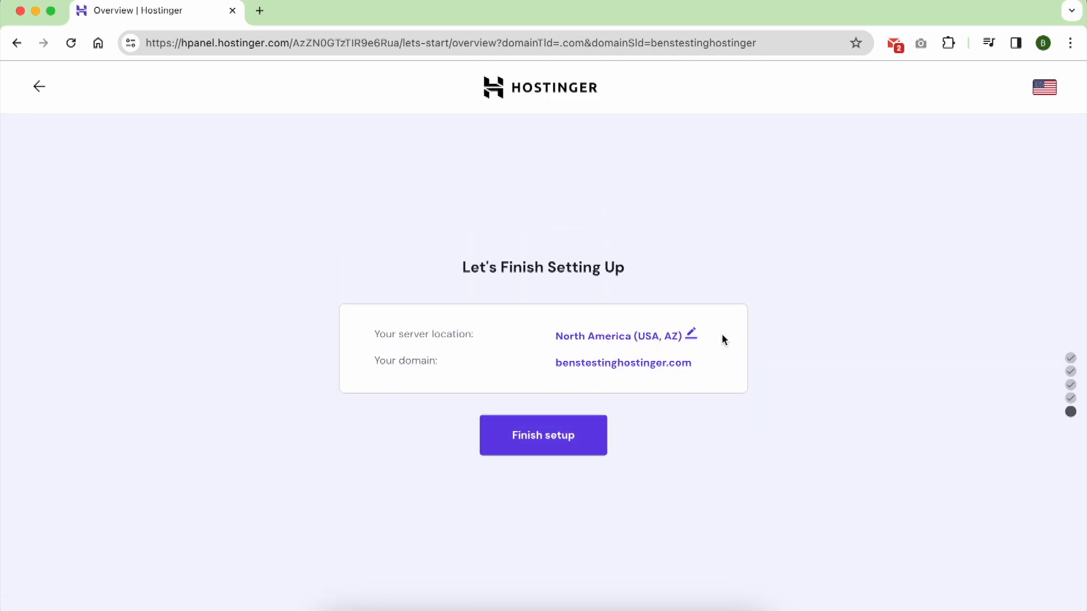
- Confirm North America (USA, AZ) as server location and finish the hosting setup
click(692, 335)
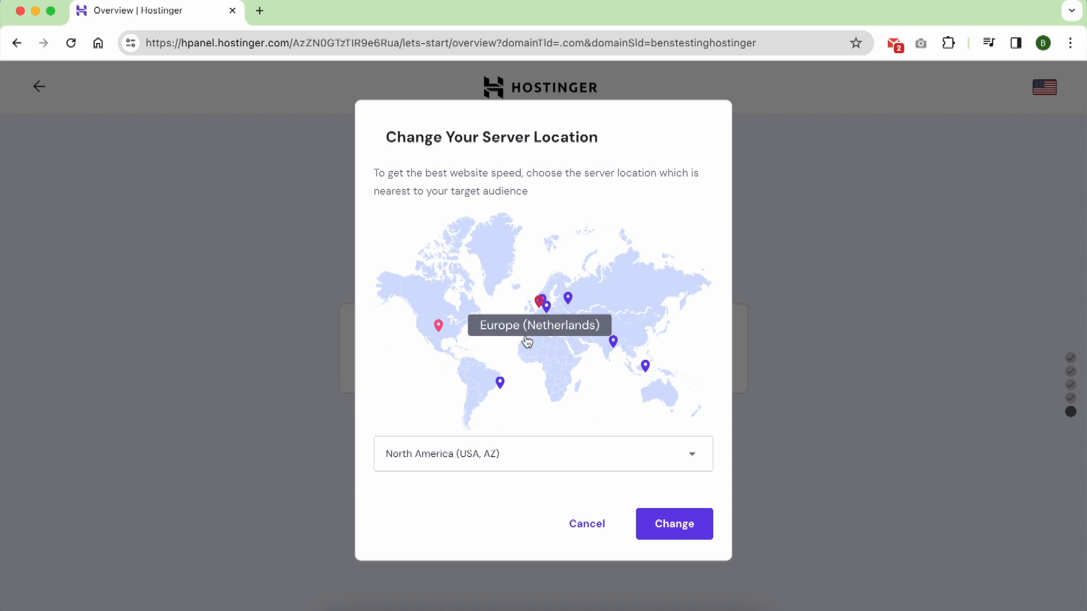
mouse_move(549, 313)
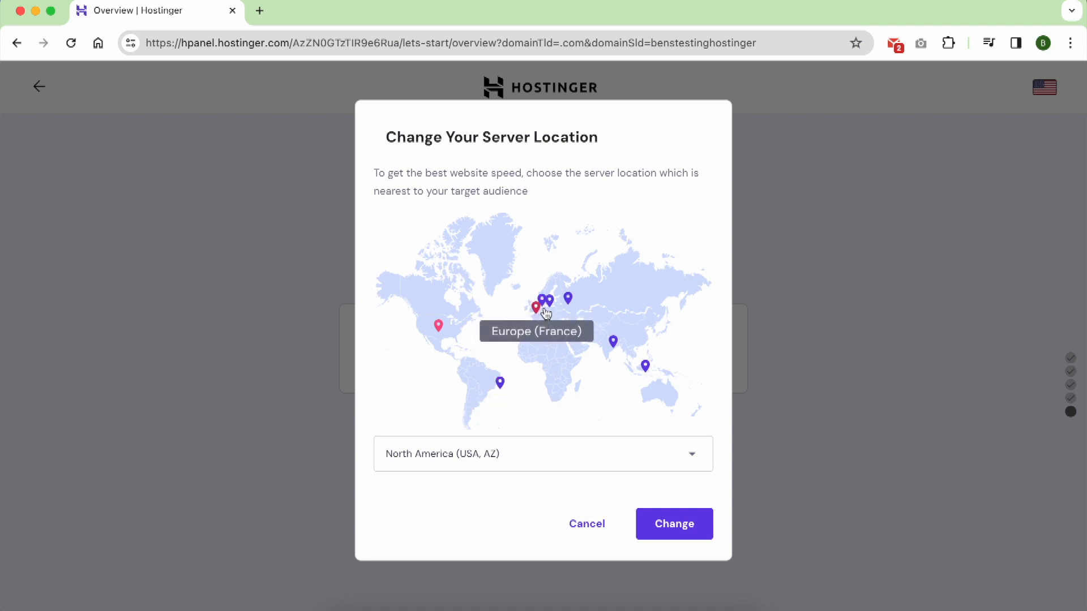
mouse_move(569, 302)
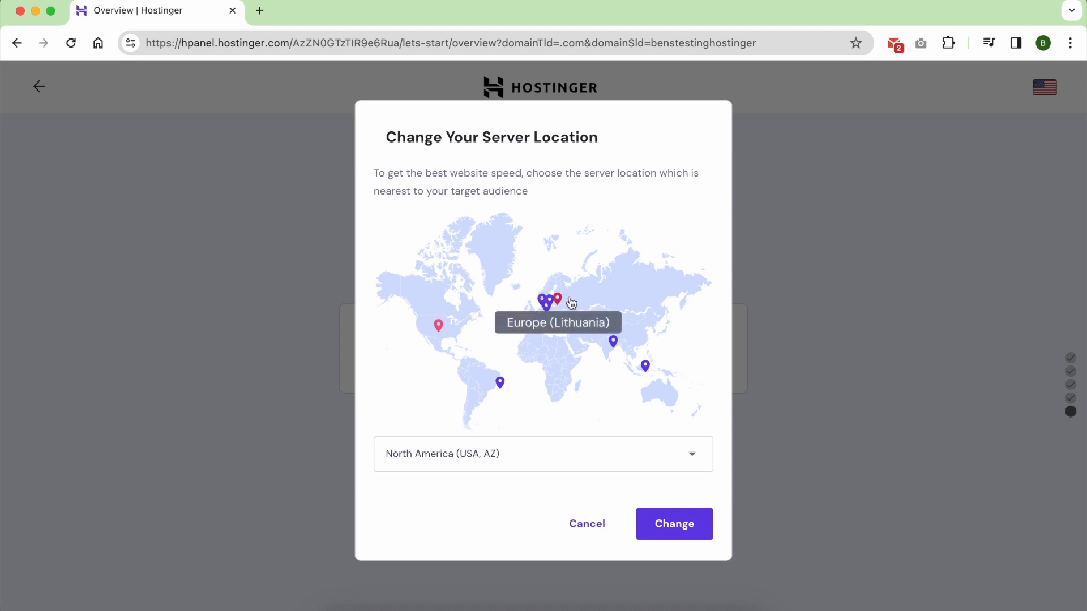
mouse_move(607, 352)
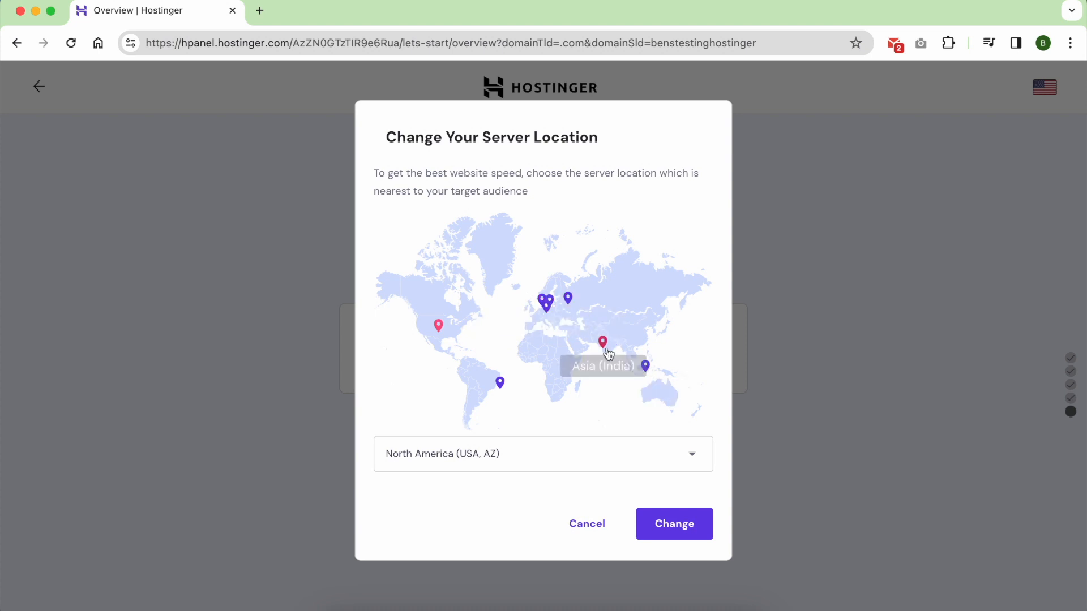
mouse_move(577, 460)
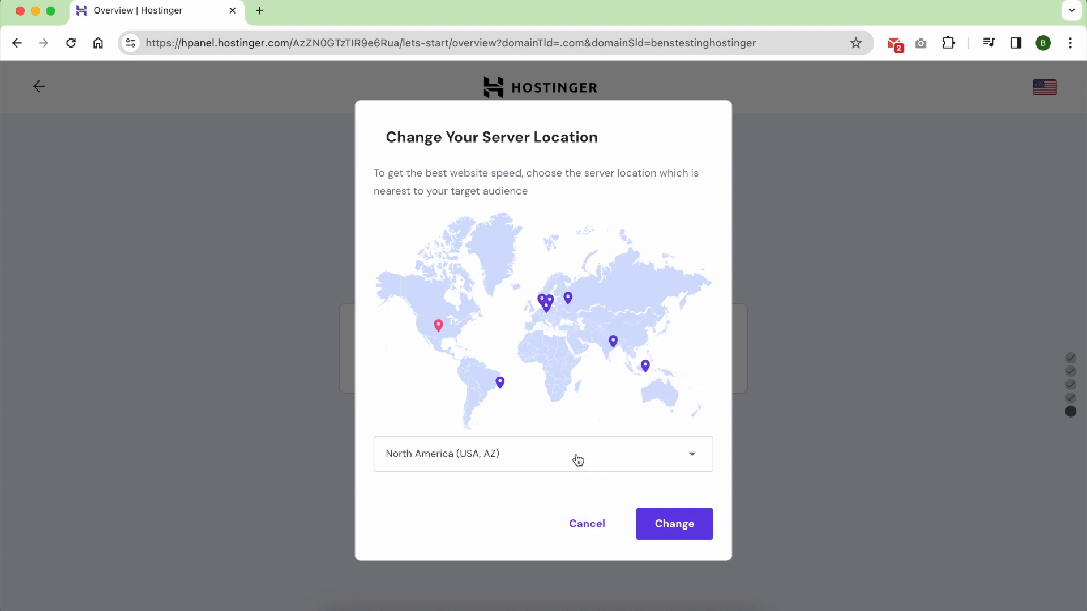
click(576, 454)
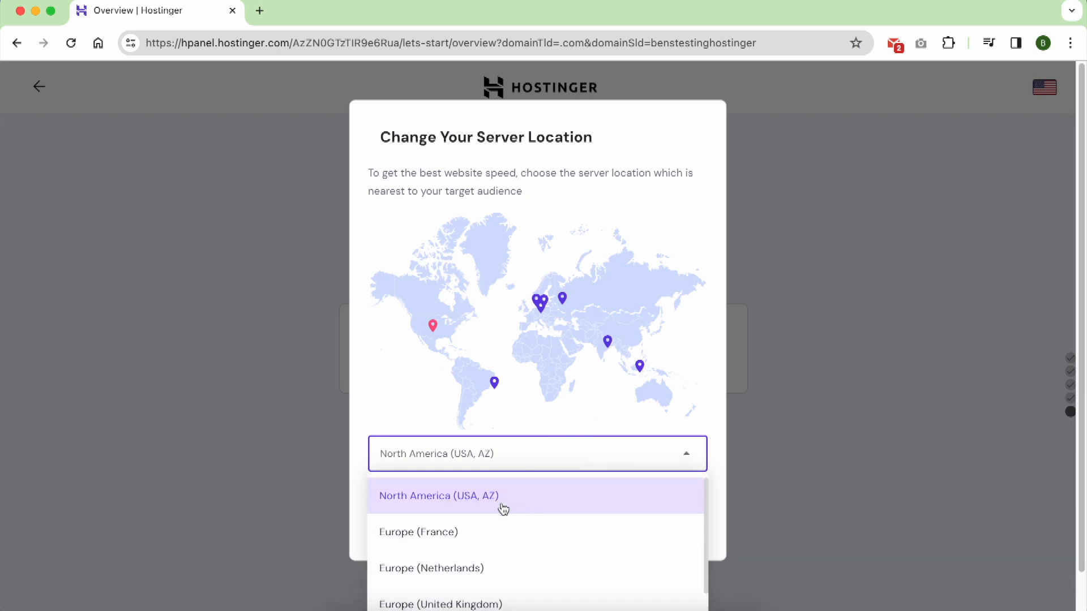
click(439, 496)
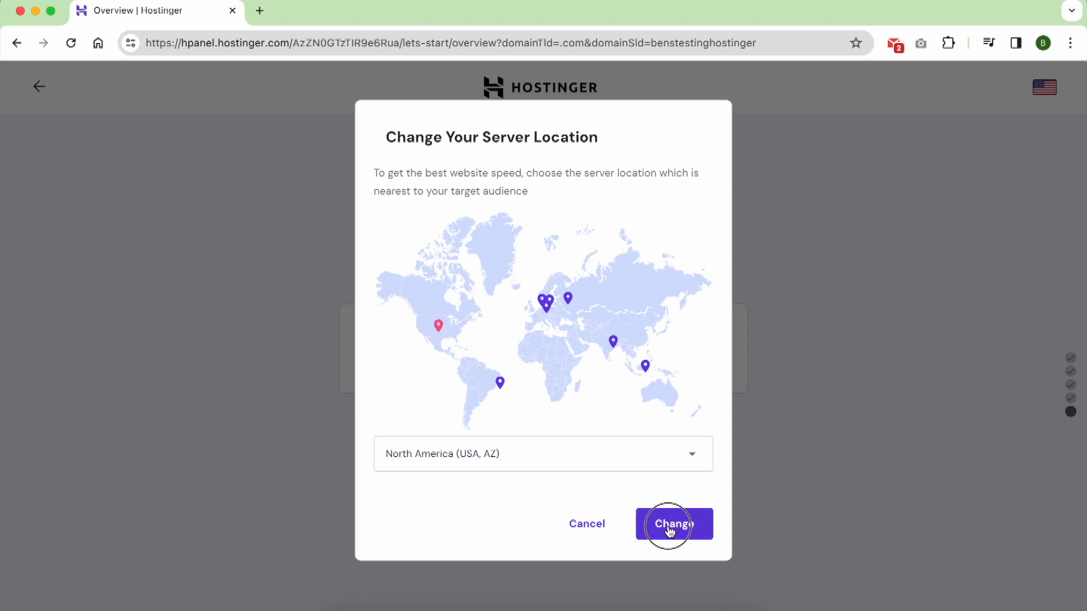
click(673, 524)
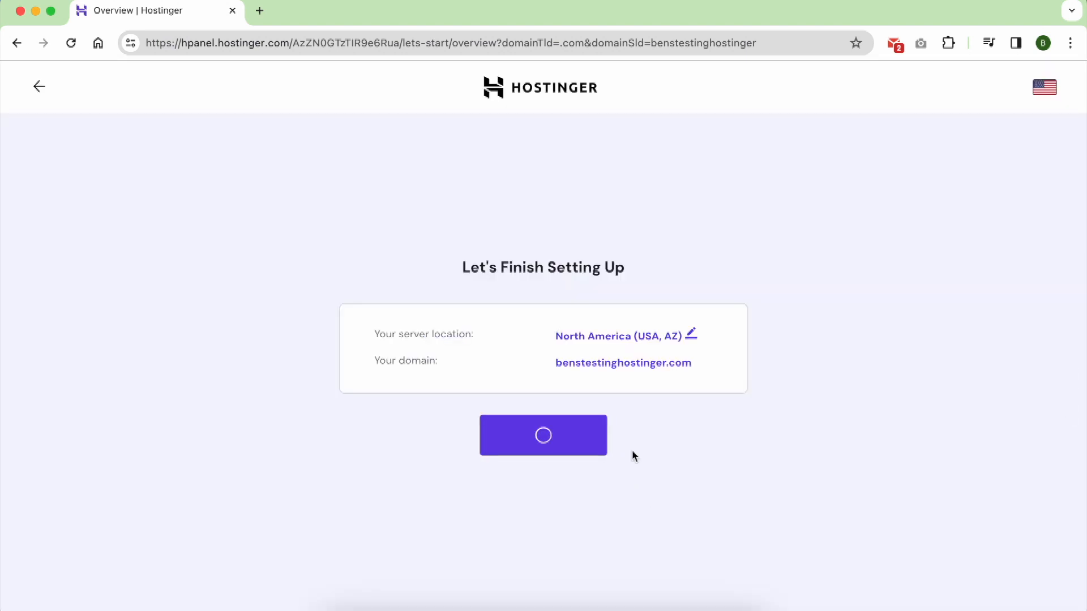
click(544, 435)
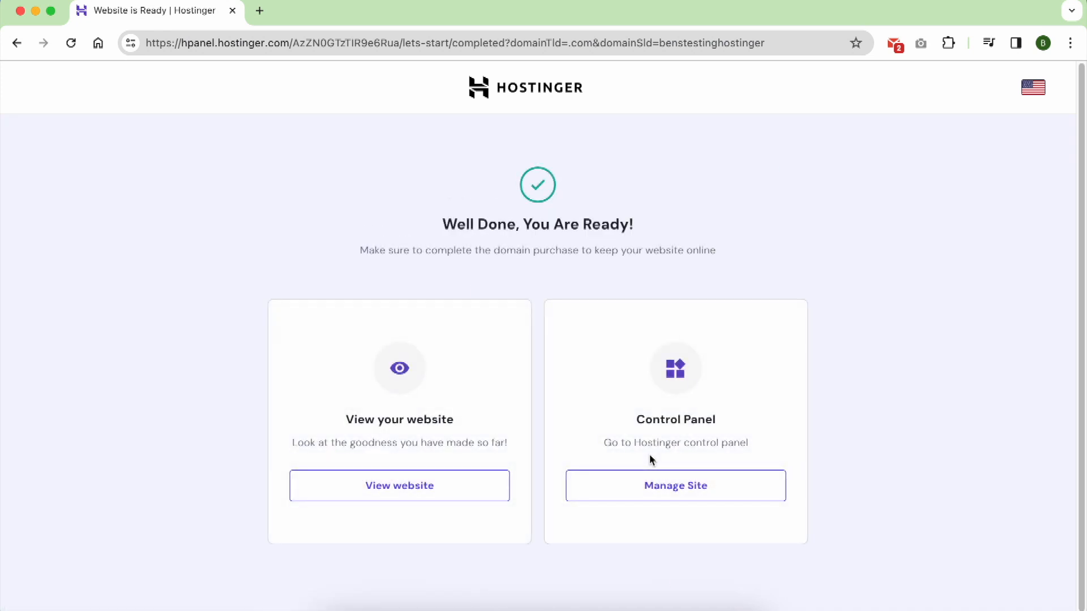
- Open Manage Site and view the live site's default You Are All Set to Go page
click(676, 486)
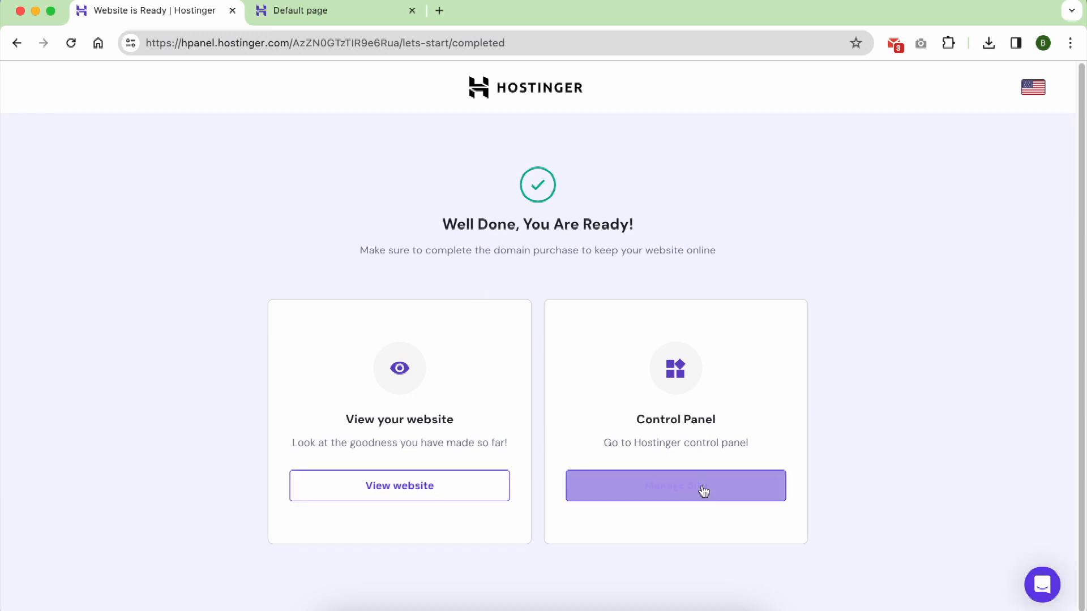
click(676, 486)
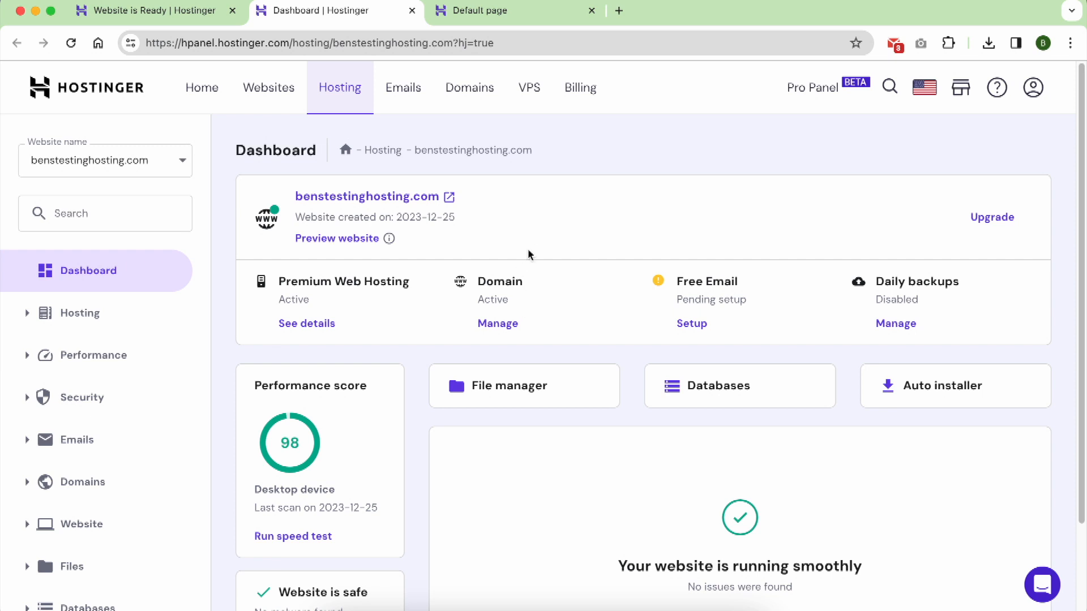
mouse_move(439, 202)
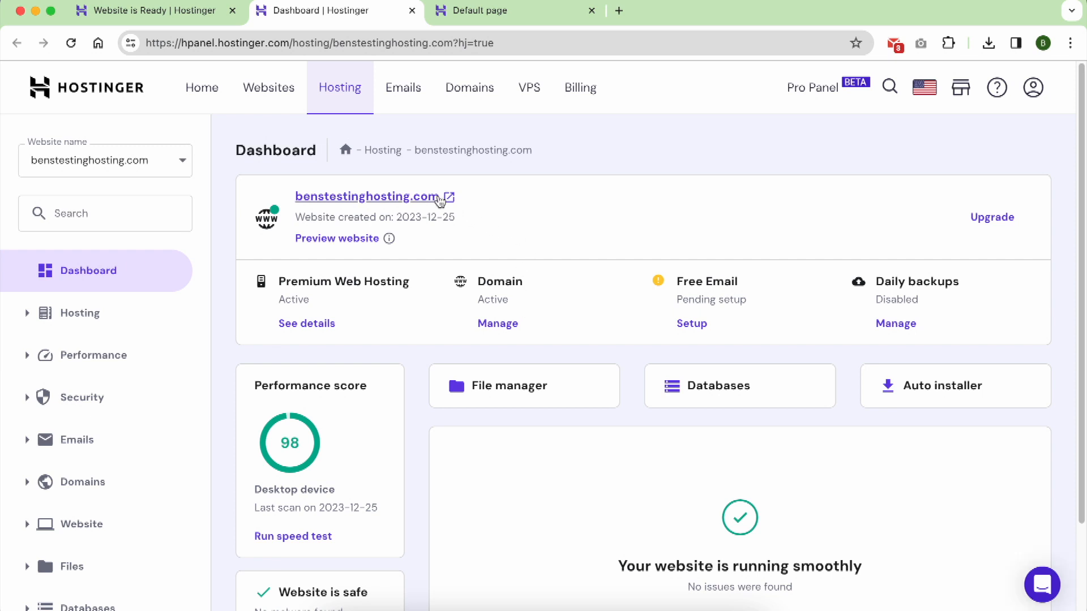
click(364, 197)
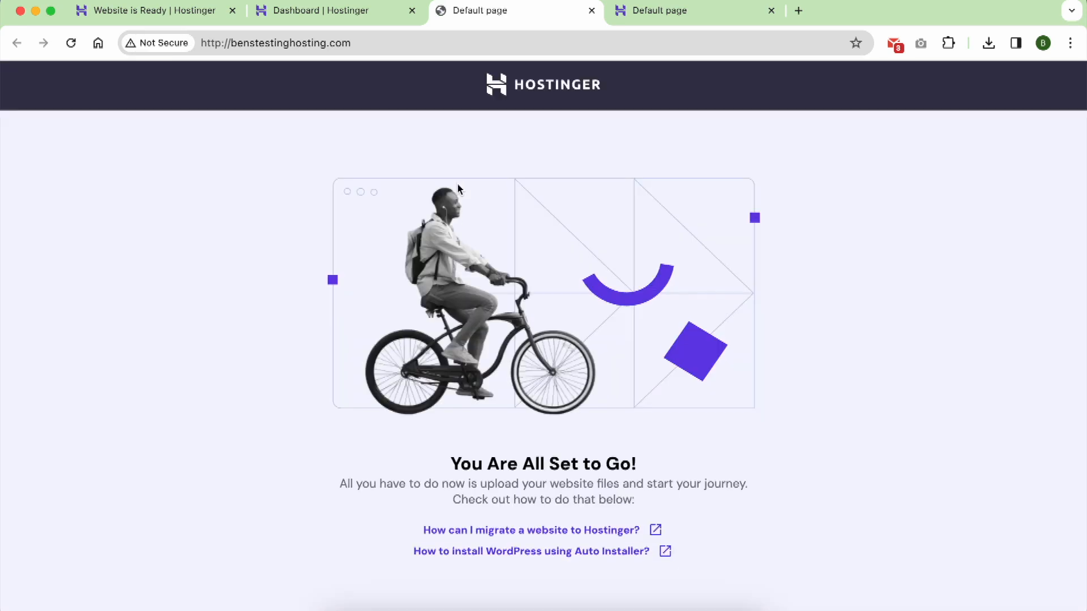
mouse_move(450, 148)
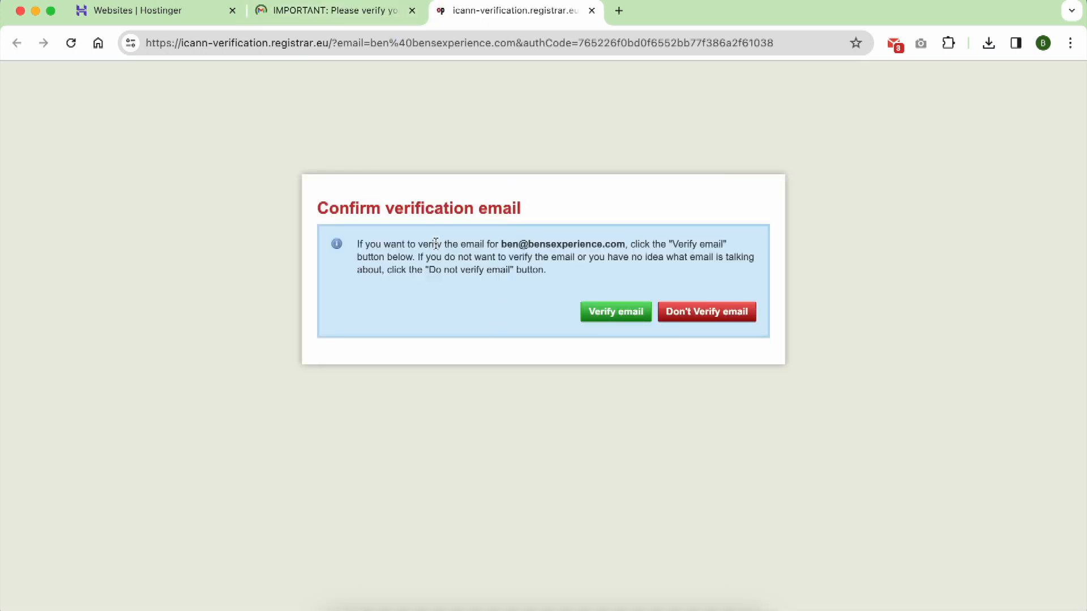
mouse_move(648, 303)
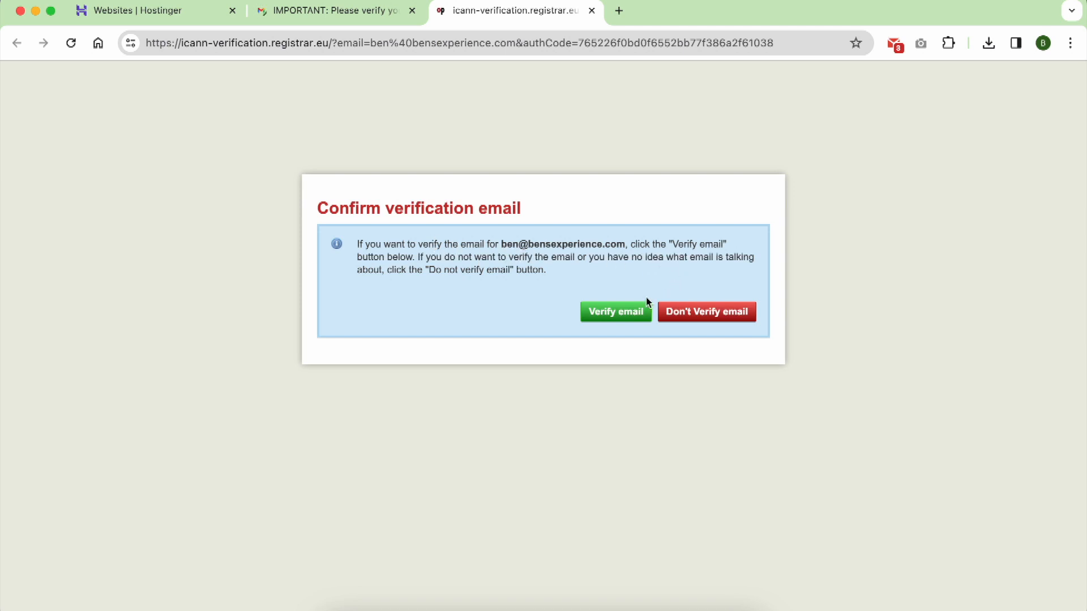
- Verify the domain contact email address on the ICANN confirmation page
click(615, 312)
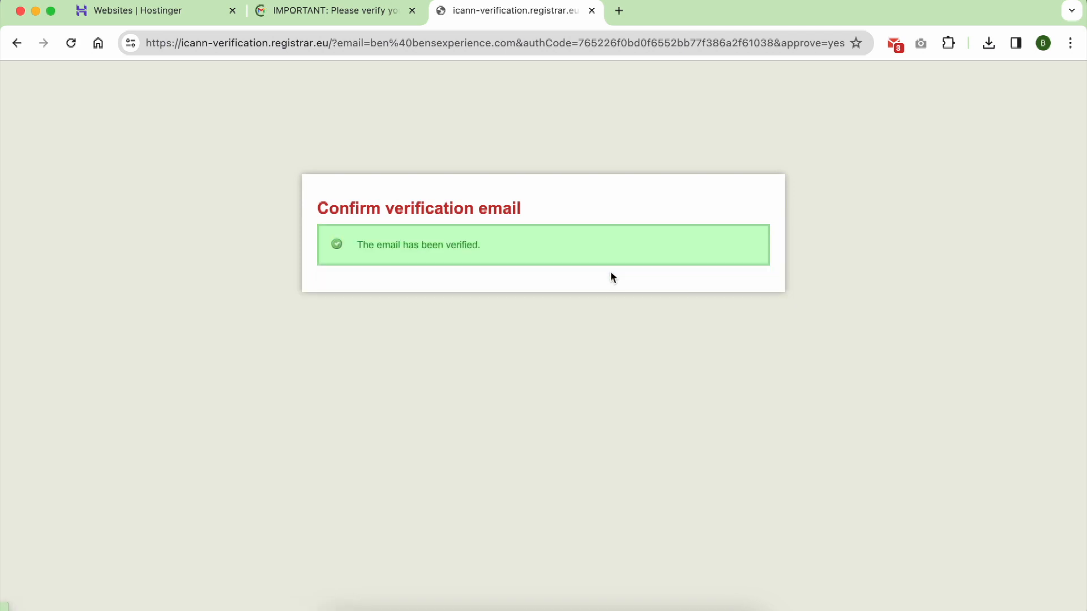
mouse_move(549, 256)
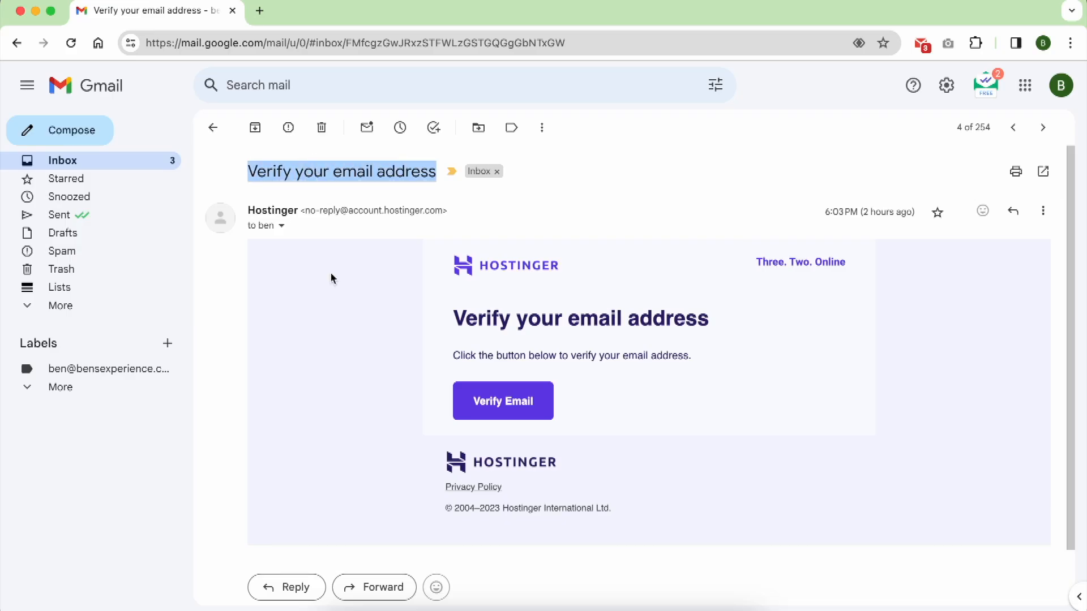
- Verify the Hostinger account email from the 'Verify your email address' Gmail message
click(503, 401)
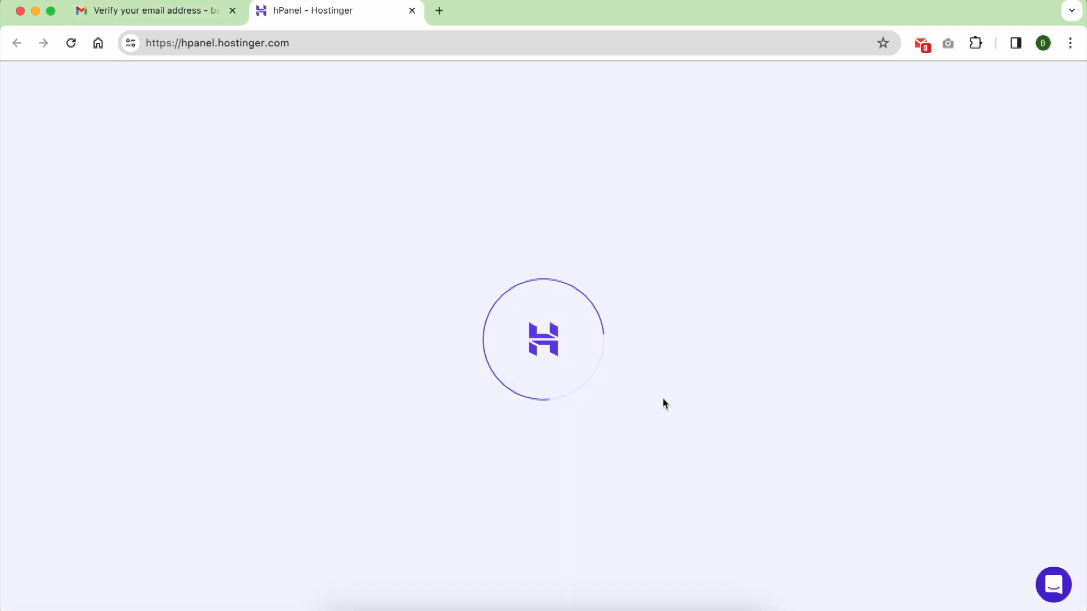